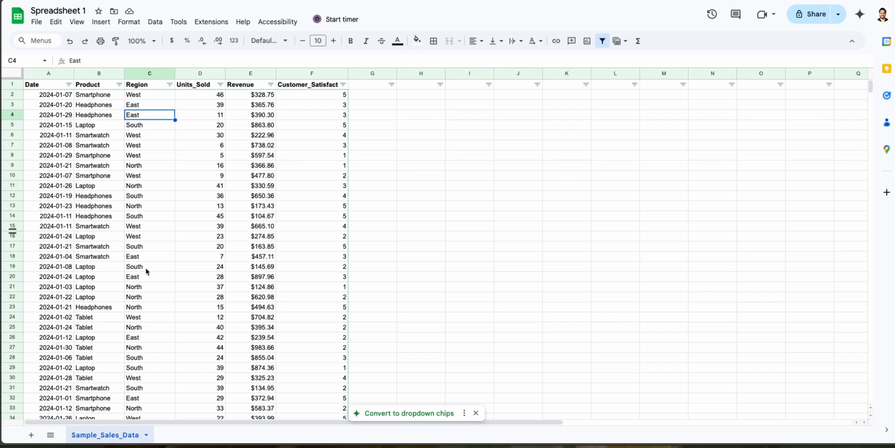
pyautogui.moveTo(148, 227)
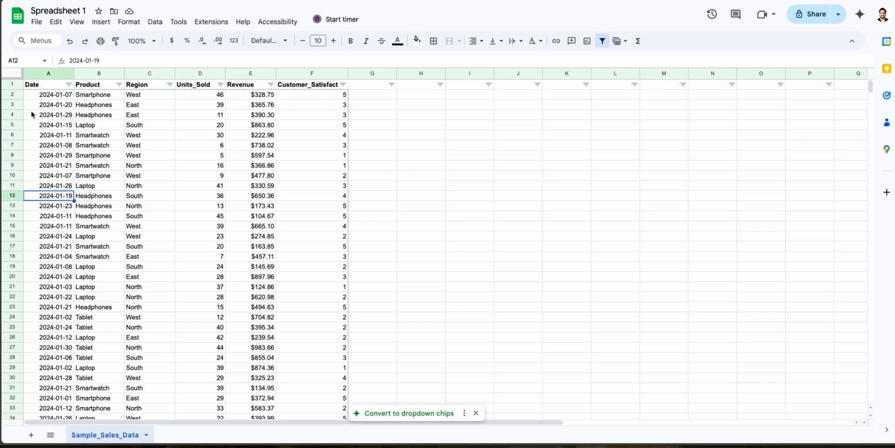
# Review the Date, Product, Region and Units_Sold columns of the sales sheet, checking sums of selected values
pyautogui.click(47, 85)
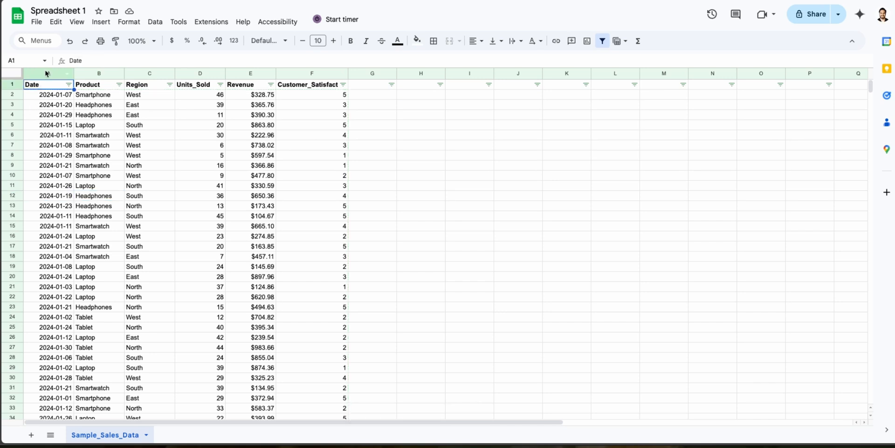
pyautogui.click(47, 73)
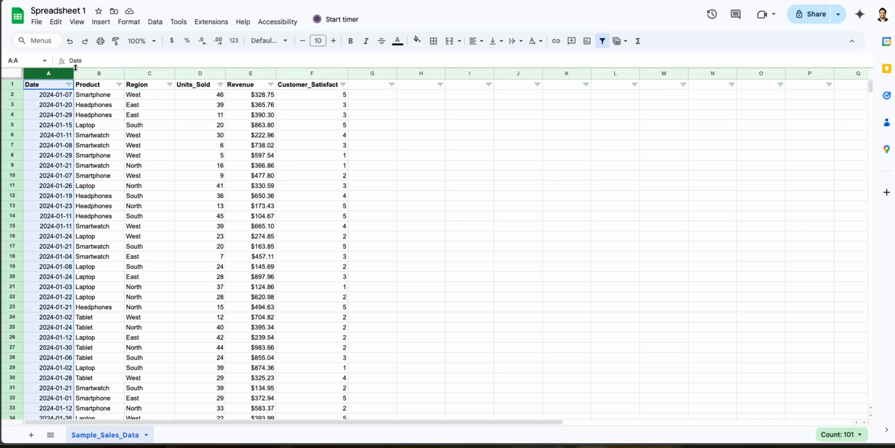
pyautogui.click(49, 94)
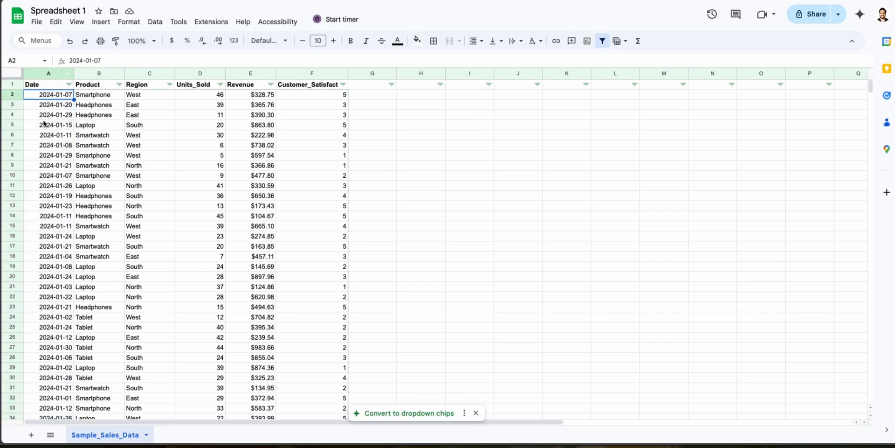
pyautogui.click(199, 175)
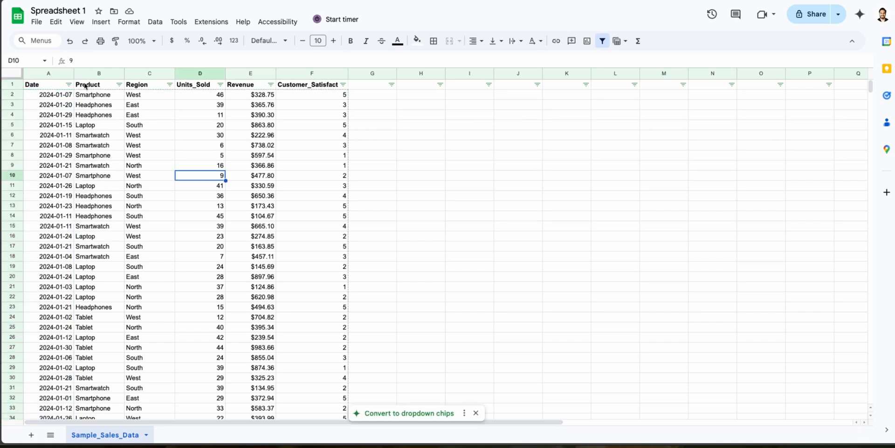
pyautogui.moveTo(99, 95); pyautogui.dragTo(98, 216)
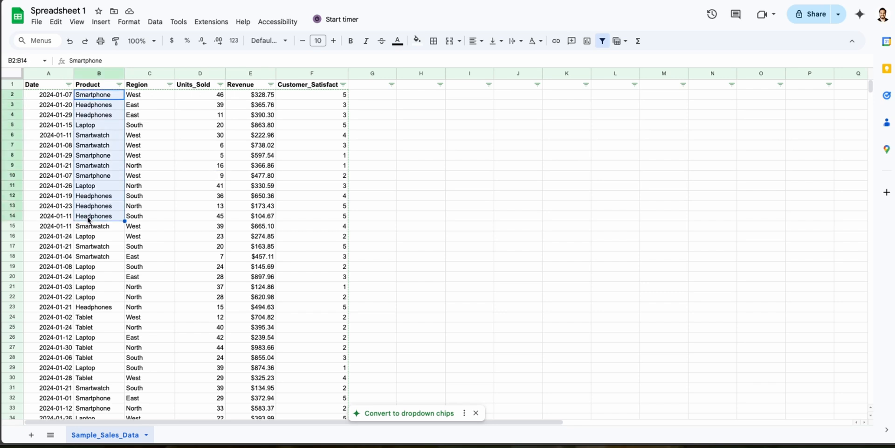
pyautogui.click(149, 94)
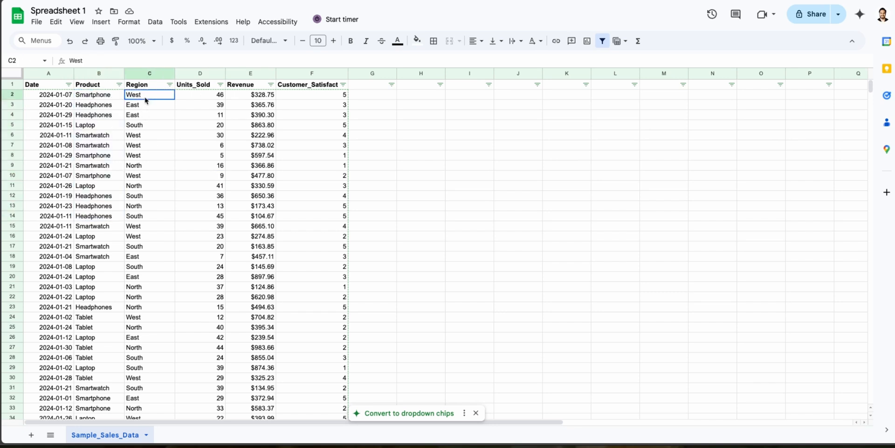
pyautogui.moveTo(150, 94); pyautogui.dragTo(149, 154)
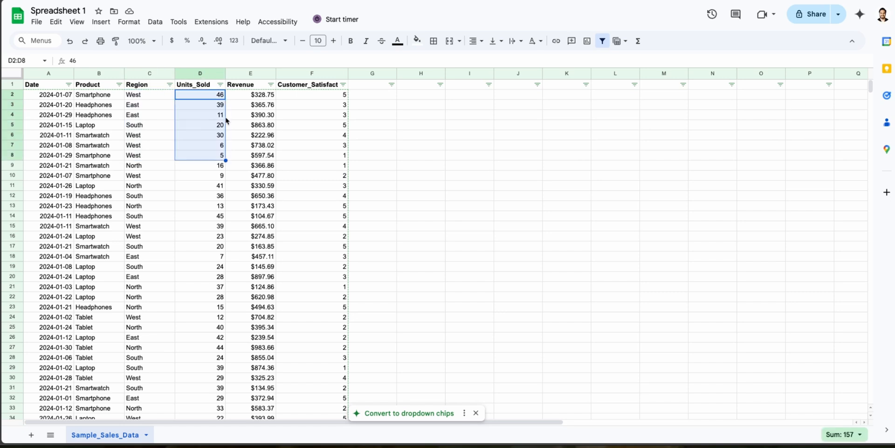
# Widen the Customer_Satisfaction column so its full header is readable
pyautogui.moveTo(250, 94); pyautogui.dragTo(249, 206)
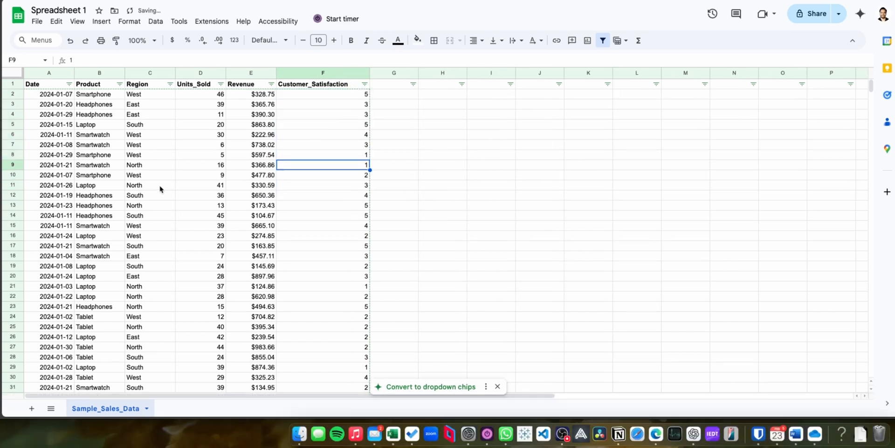
pyautogui.click(149, 185)
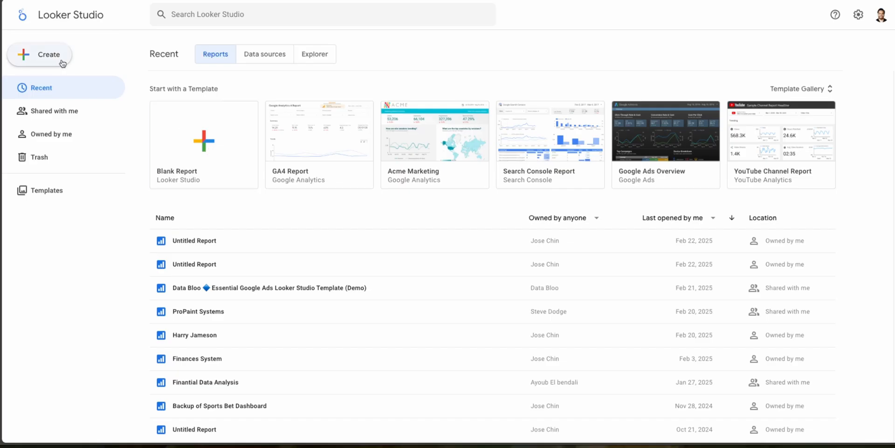
# Create a new blank report from the Looker Studio home page
pyautogui.click(39, 54)
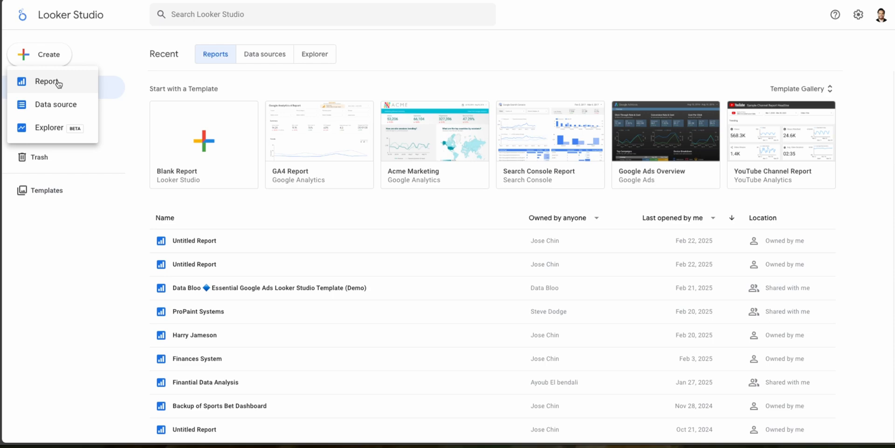
pyautogui.click(47, 81)
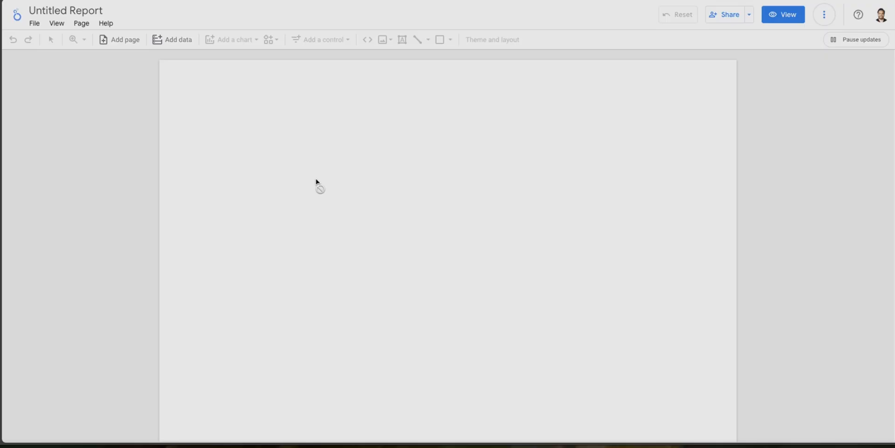
# Bring up the Add data window and browse the Google and partner connectors
pyautogui.click(172, 39)
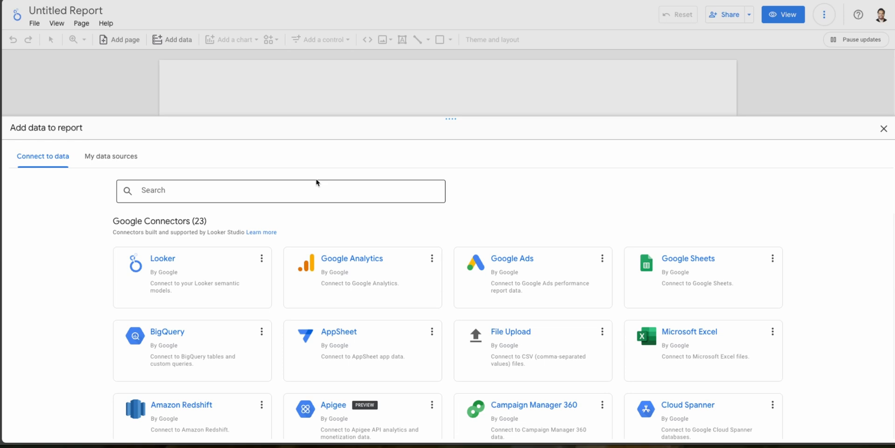
pyautogui.scroll(-3)
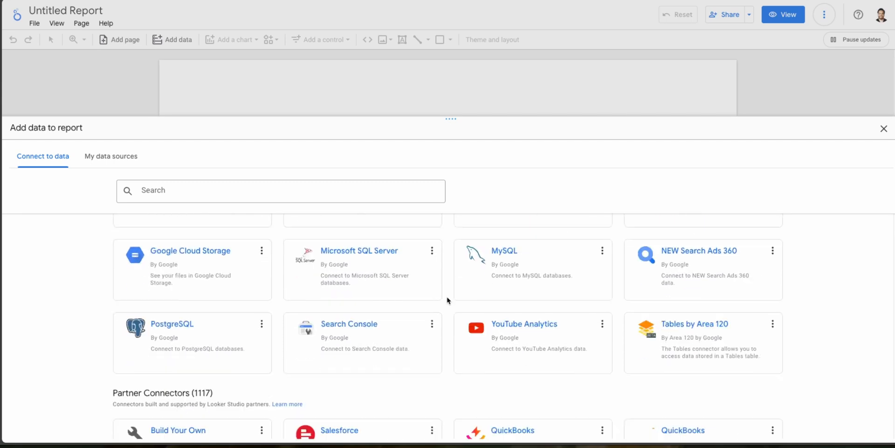
pyautogui.scroll(-3)
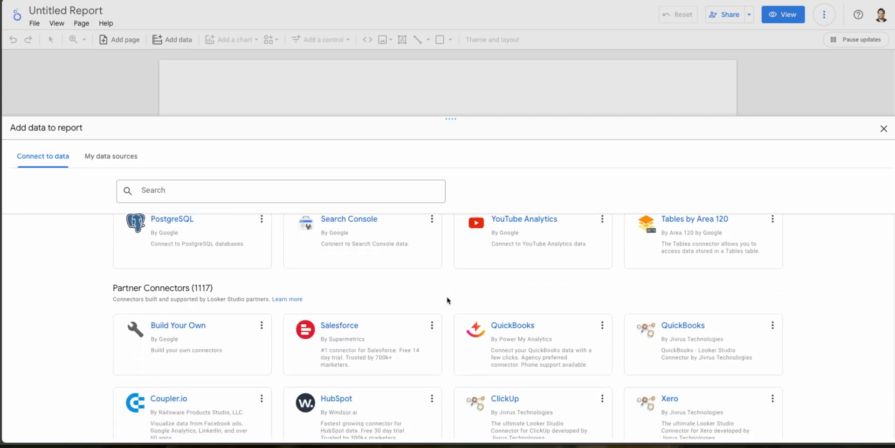
pyautogui.scroll(-3)
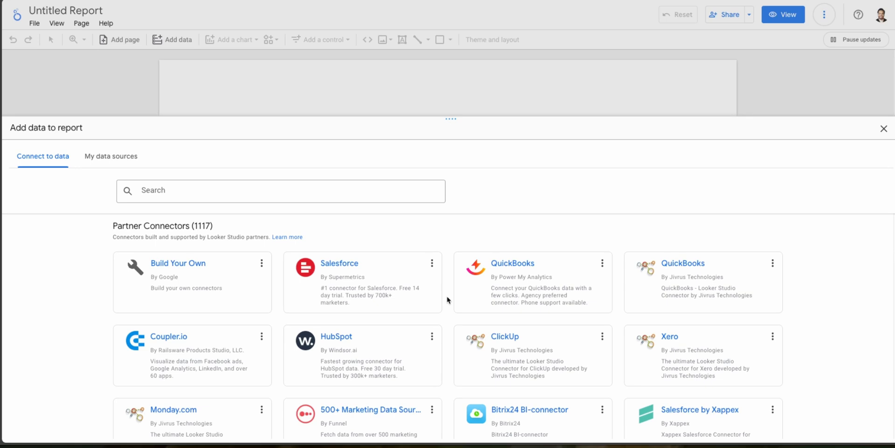
pyautogui.scroll(-3)
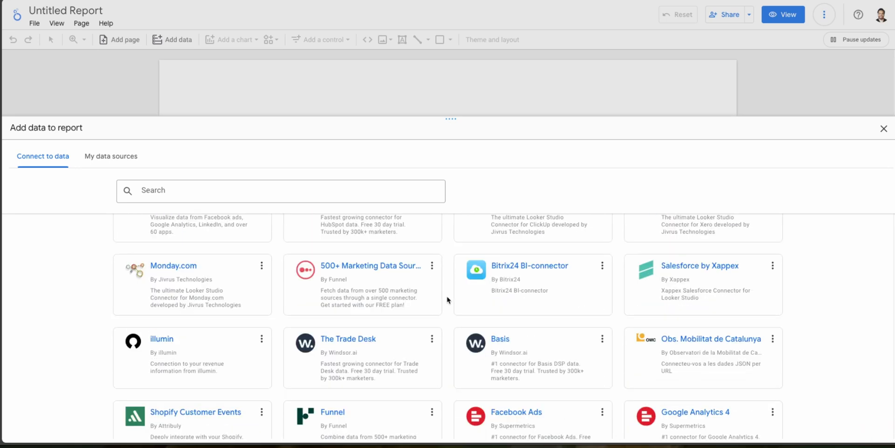
pyautogui.scroll(-3)
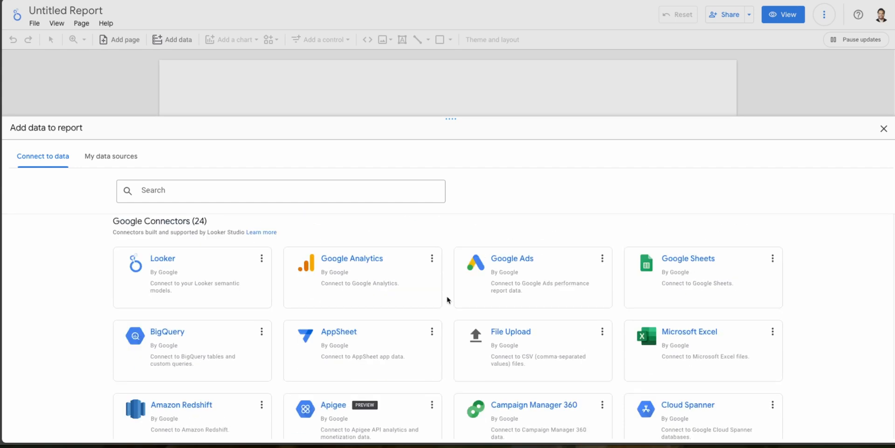
pyautogui.moveTo(383, 228)
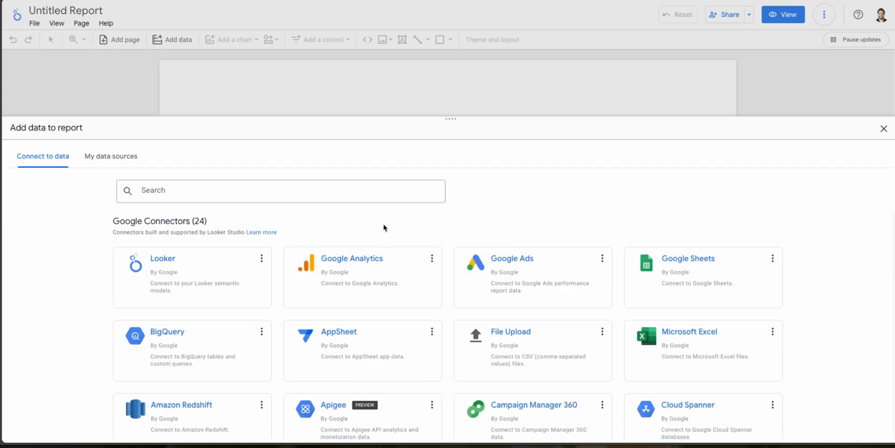
pyautogui.moveTo(388, 222)
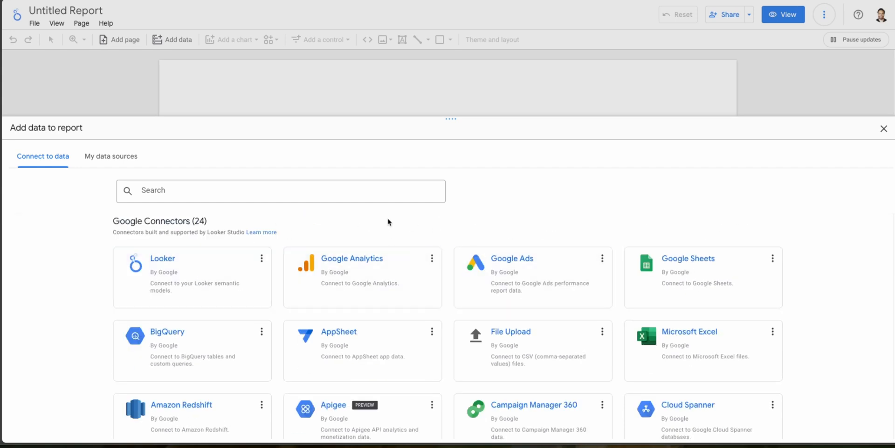
pyautogui.moveTo(472, 229)
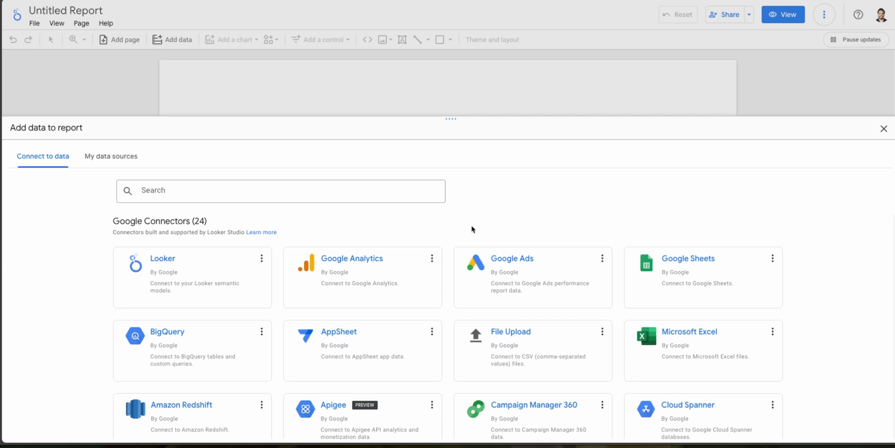
pyautogui.moveTo(608, 226)
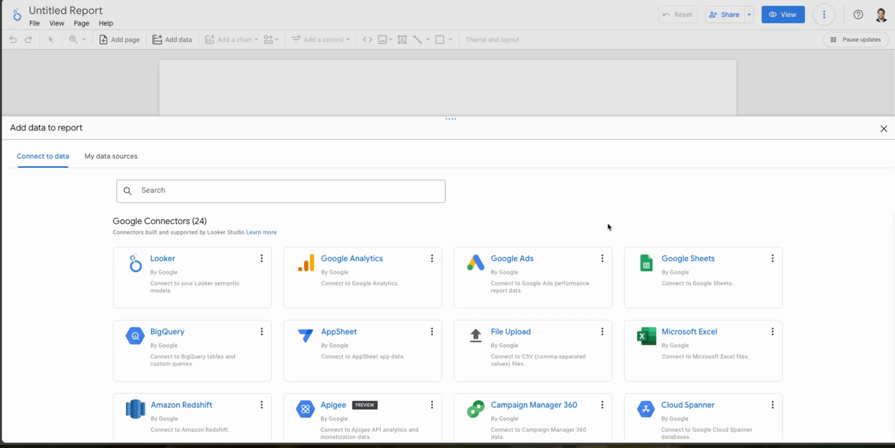
pyautogui.moveTo(659, 243)
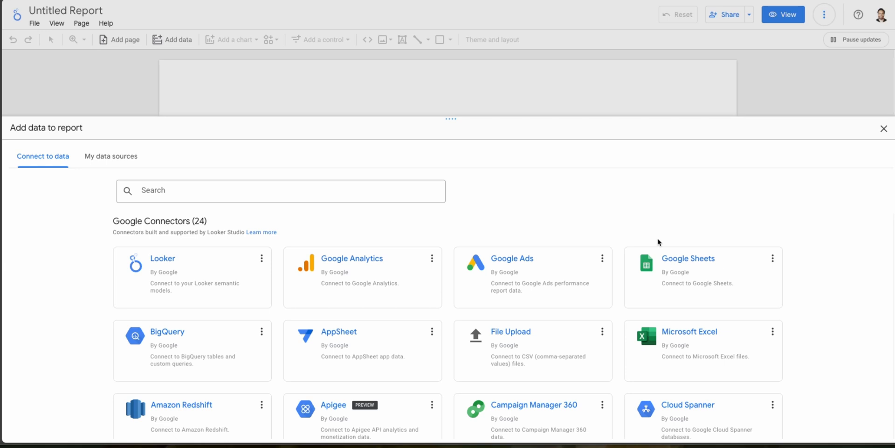
# Connect the Sample_Sales_Data worksheet of Spreadsheet 1 via the Google Sheets connector and add it to the report
pyautogui.click(689, 258)
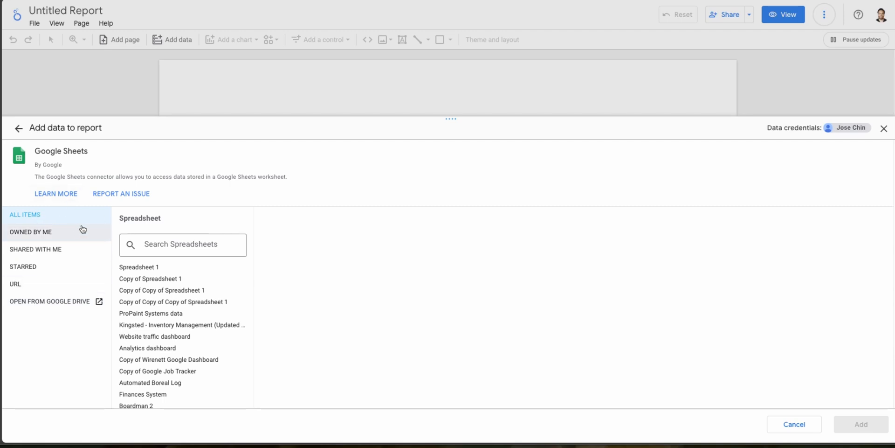
pyautogui.moveTo(60, 245)
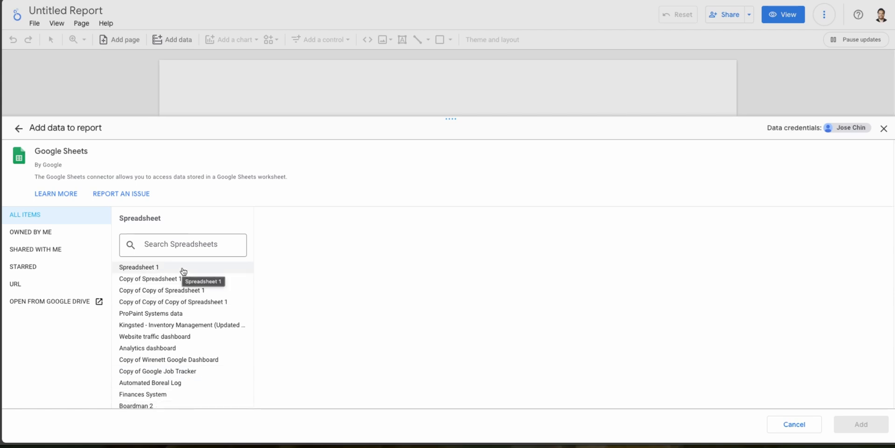
pyautogui.moveTo(192, 269)
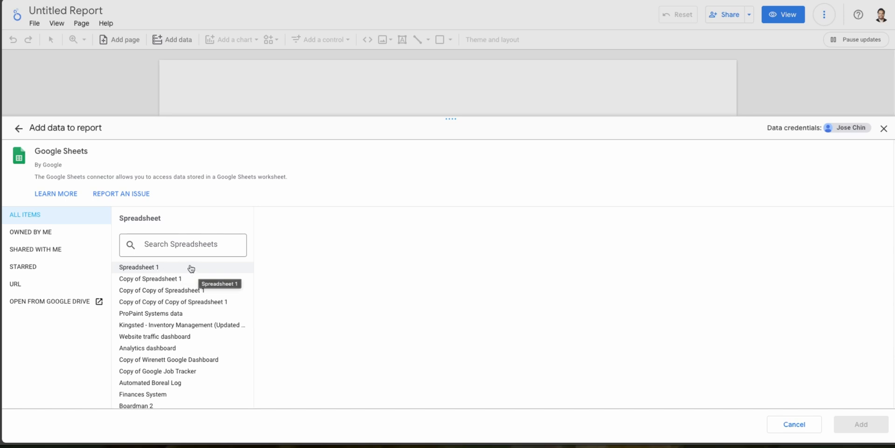
pyautogui.click(139, 266)
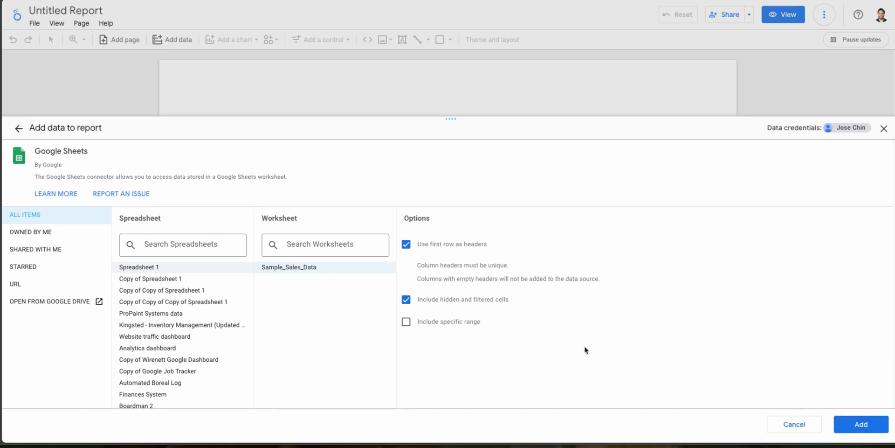
pyautogui.click(860, 424)
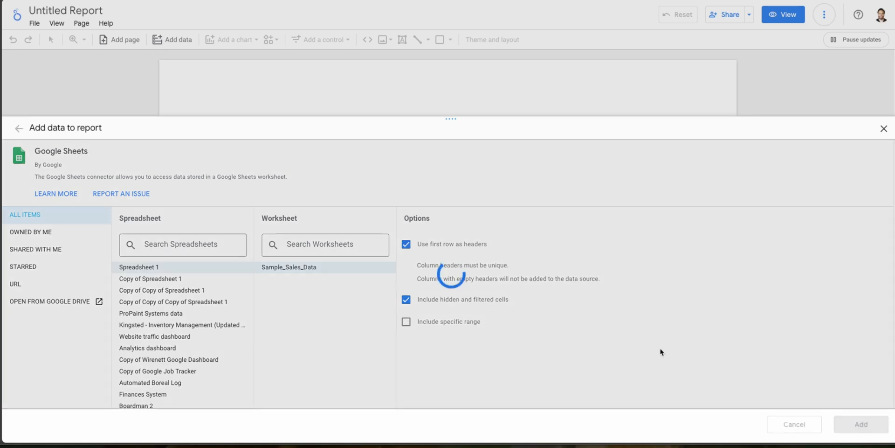
pyautogui.click(859, 423)
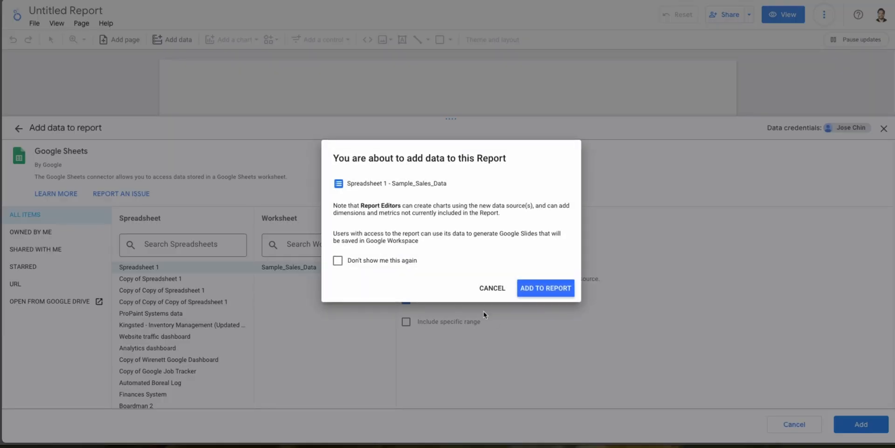
pyautogui.click(545, 289)
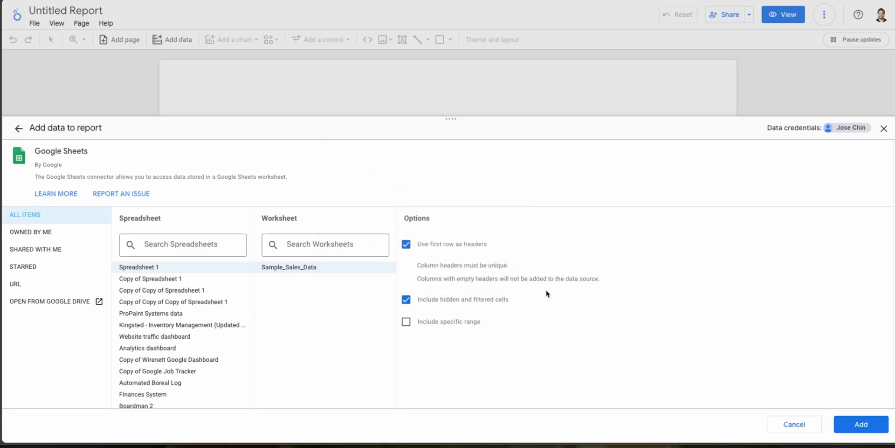
pyautogui.click(860, 423)
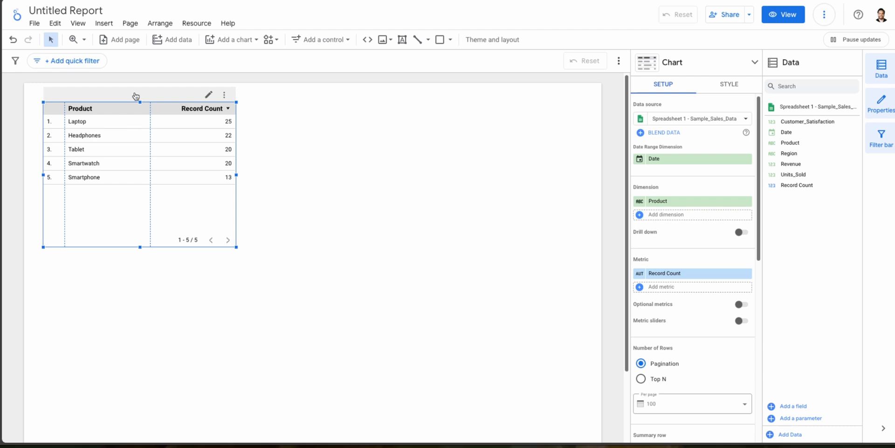
pyautogui.moveTo(345, 207)
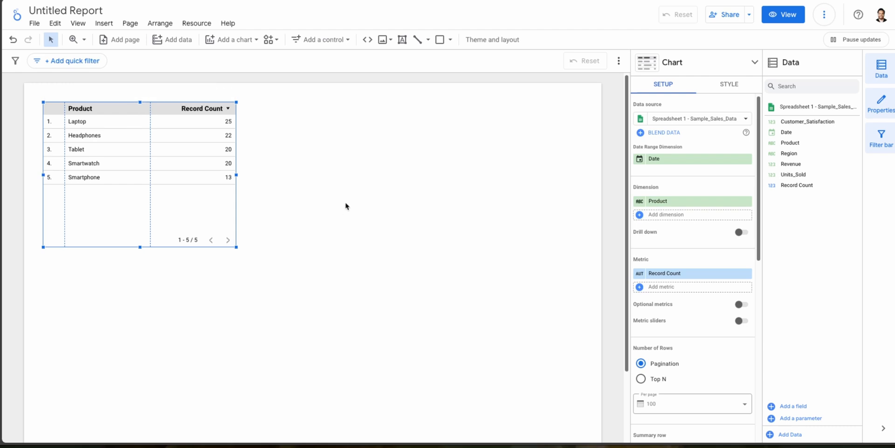
pyautogui.moveTo(480, 201)
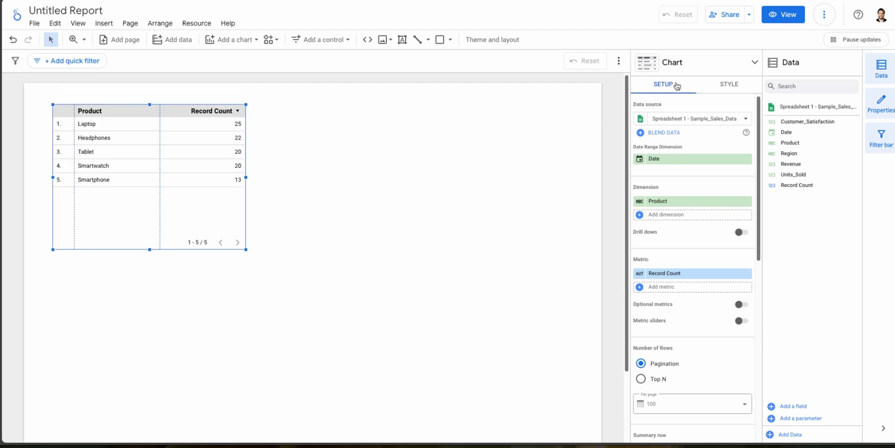
pyautogui.moveTo(703, 101)
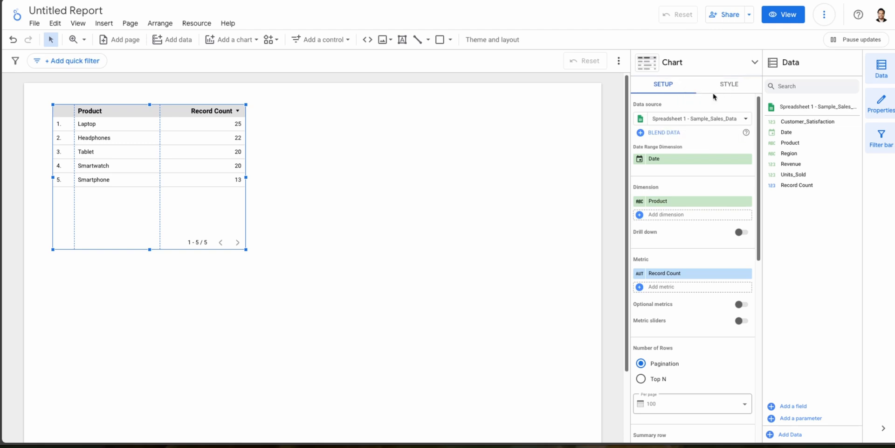
pyautogui.scroll(-3)
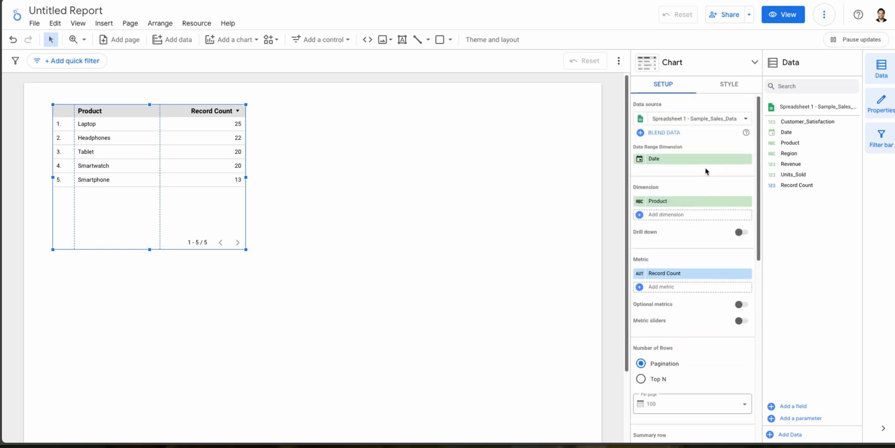
pyautogui.moveTo(446, 154)
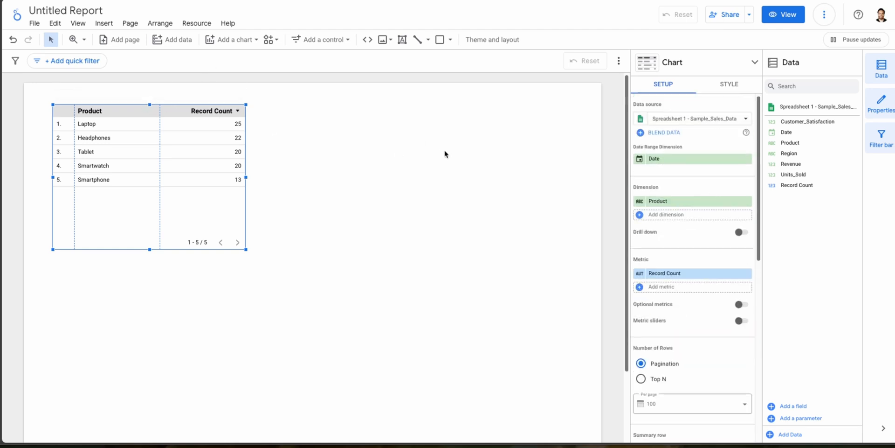
pyautogui.moveTo(167, 103)
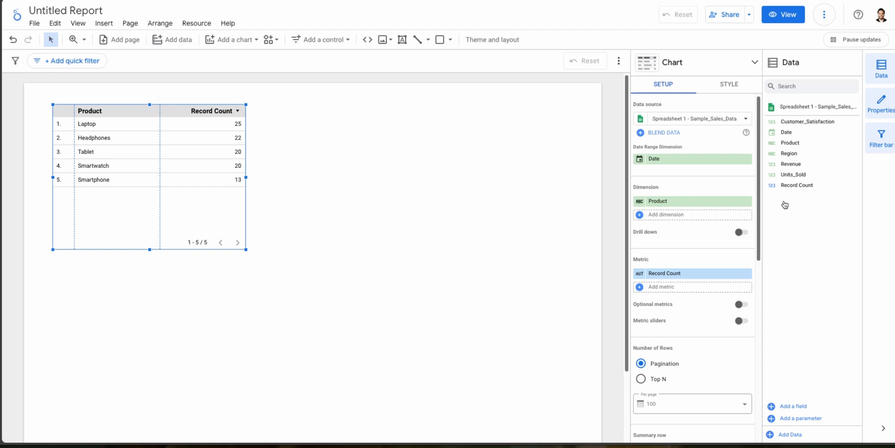
pyautogui.moveTo(788, 110)
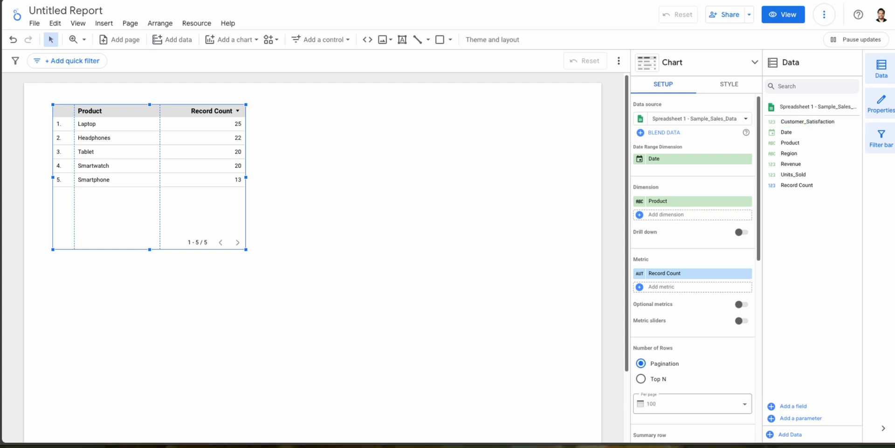
pyautogui.moveTo(236, 211)
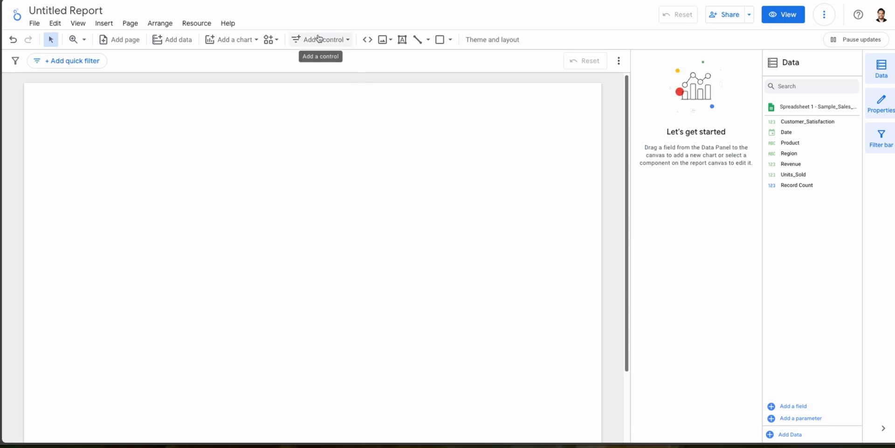
pyautogui.moveTo(232, 39)
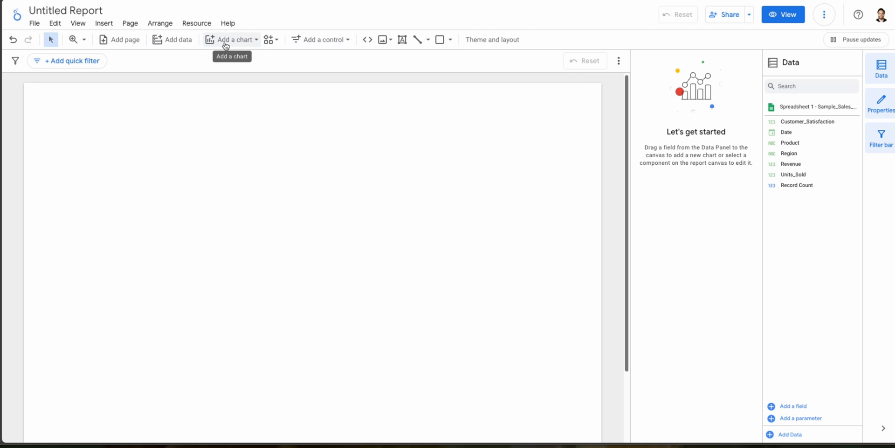
# Add a donut chart of record counts by product in place of the default table
pyautogui.click(231, 39)
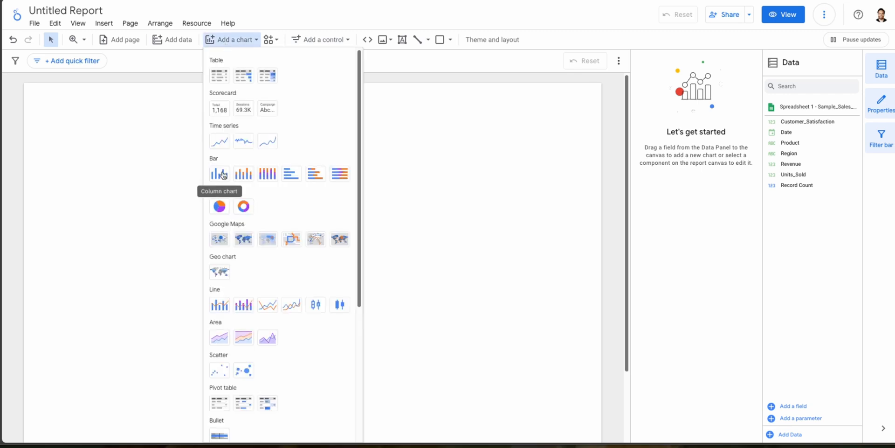
pyautogui.click(57, 185)
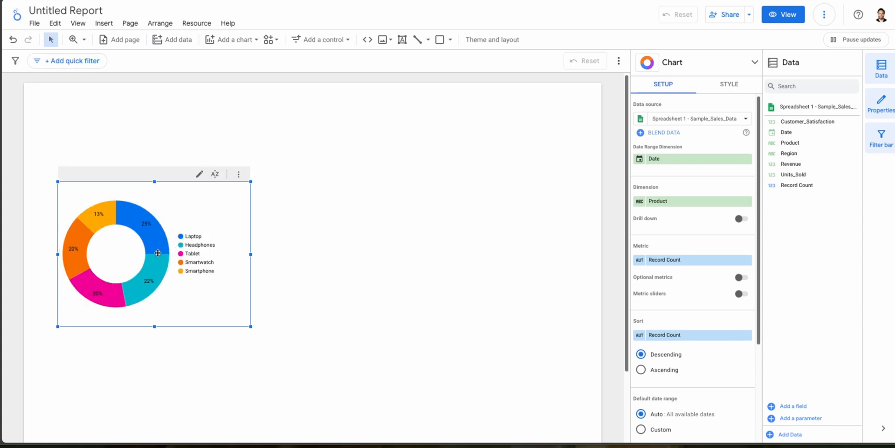
pyautogui.moveTo(210, 220)
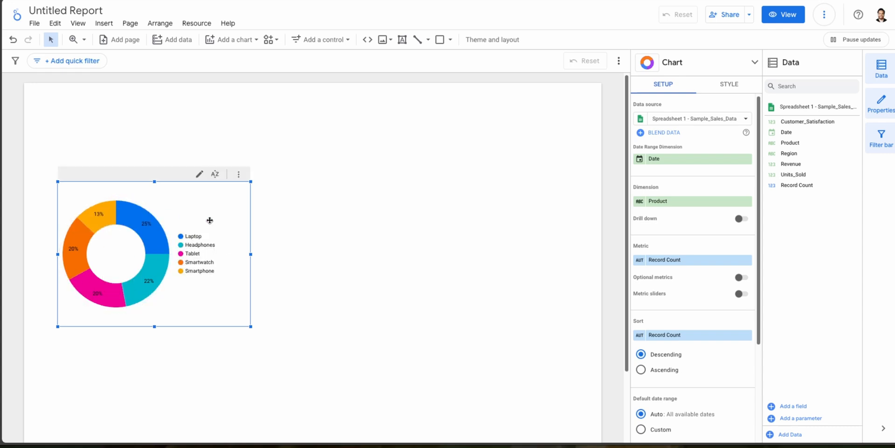
pyautogui.moveTo(146, 223)
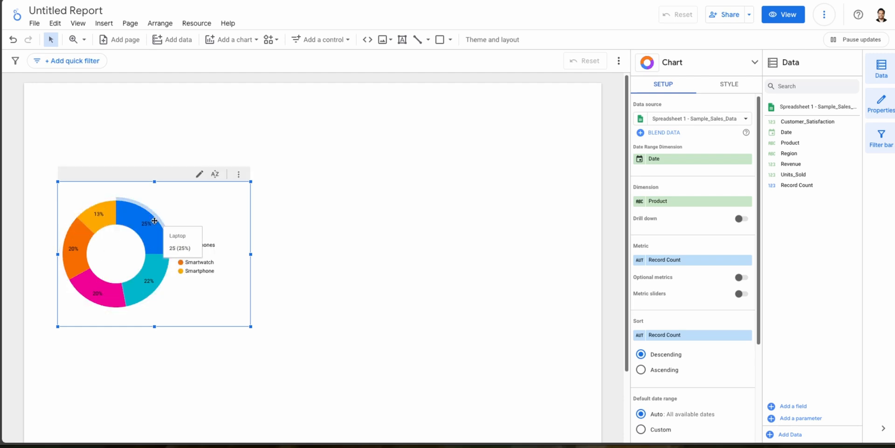
pyautogui.moveTo(166, 220)
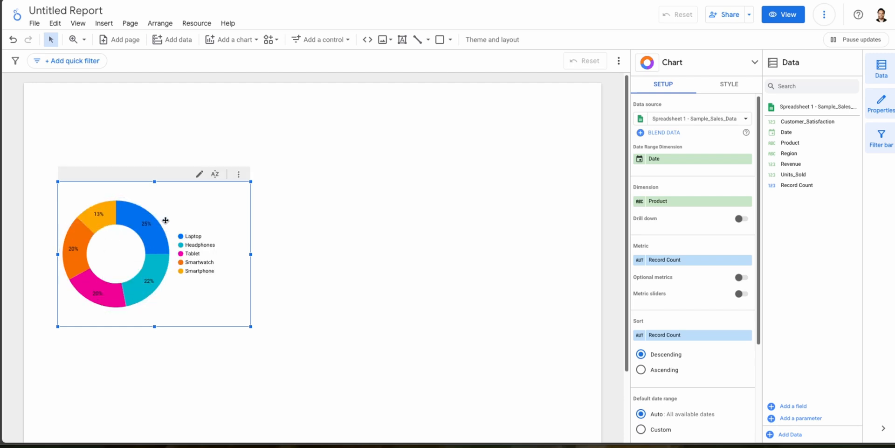
pyautogui.moveTo(304, 210)
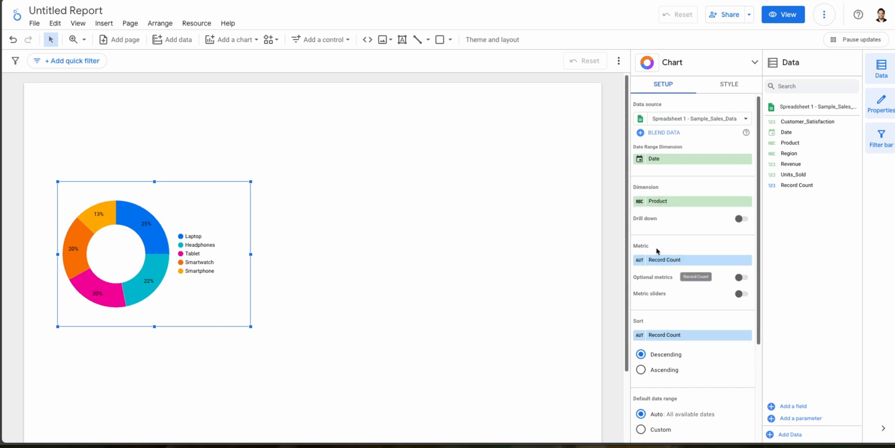
pyautogui.moveTo(131, 205)
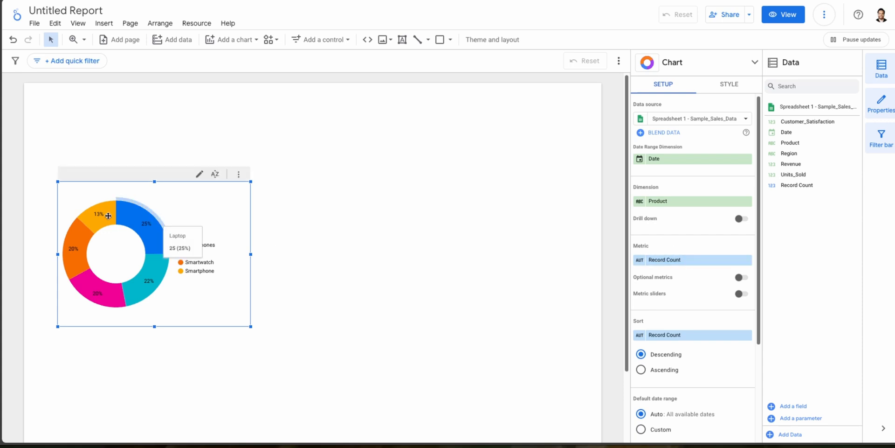
pyautogui.moveTo(168, 172)
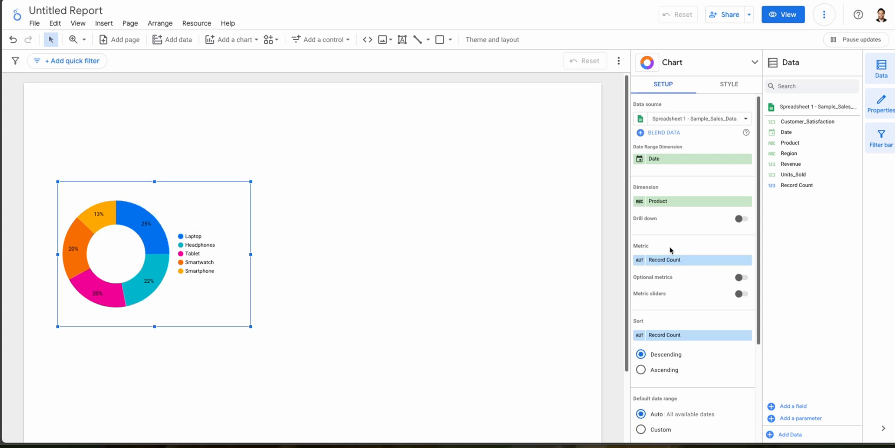
pyautogui.moveTo(667, 248)
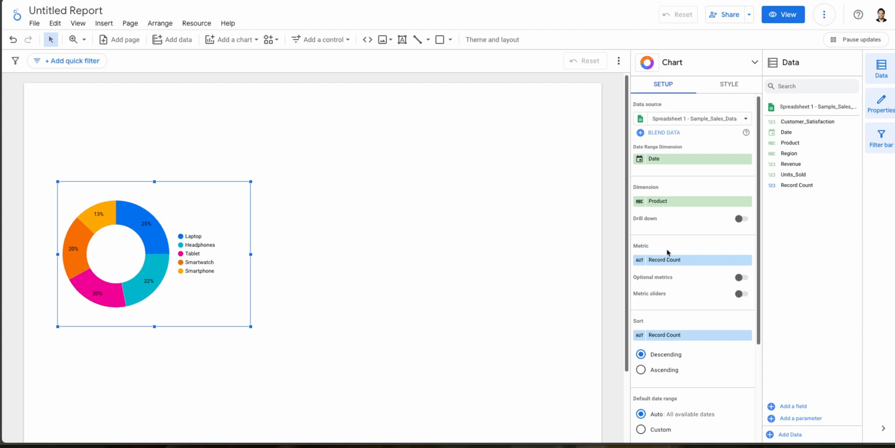
pyautogui.moveTo(474, 270)
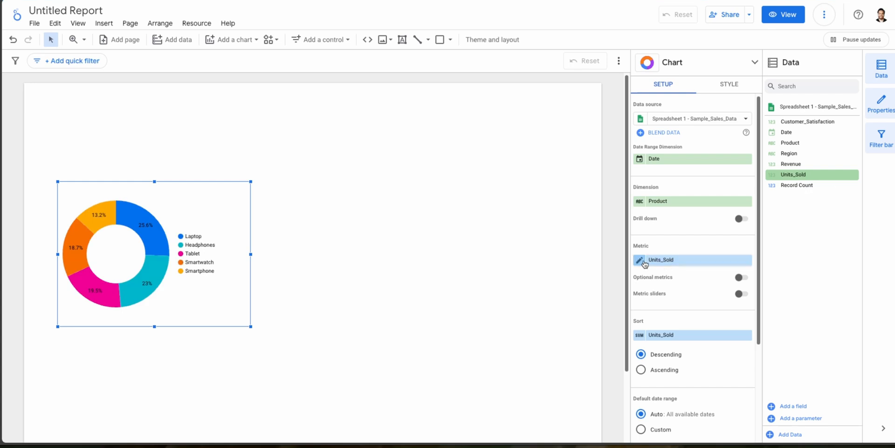
pyautogui.moveTo(143, 228)
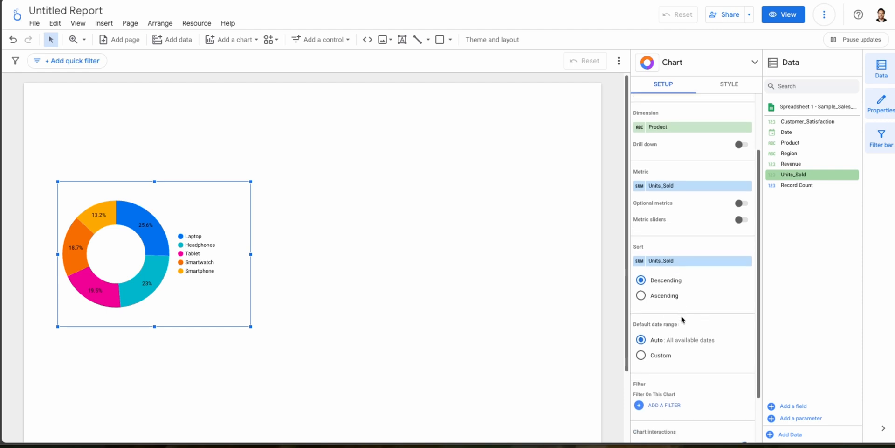
# Review the donut's setup with Units_Sold as metric and move to its style settings
pyautogui.scroll(-3)
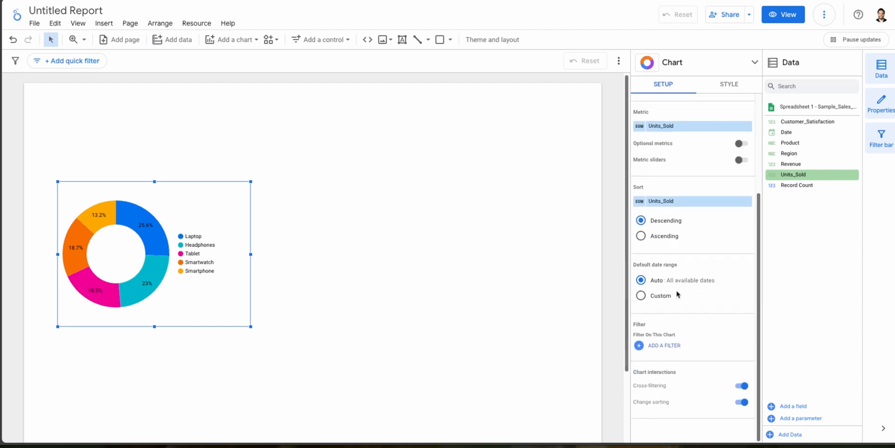
pyautogui.click(729, 84)
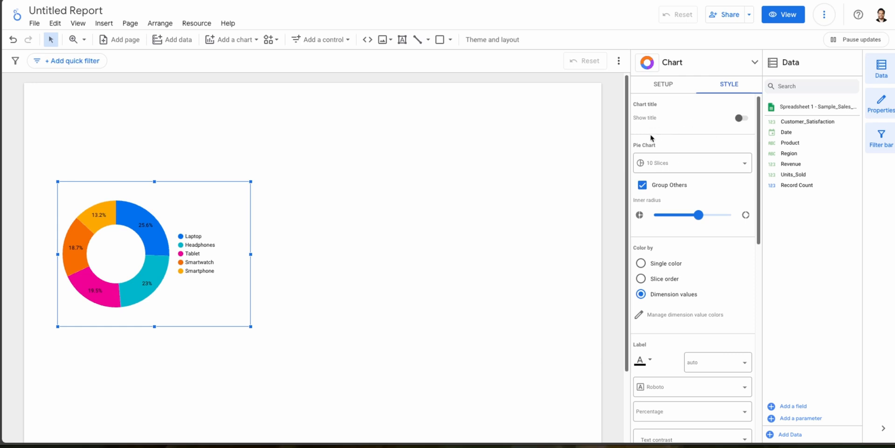
pyautogui.moveTo(739, 118)
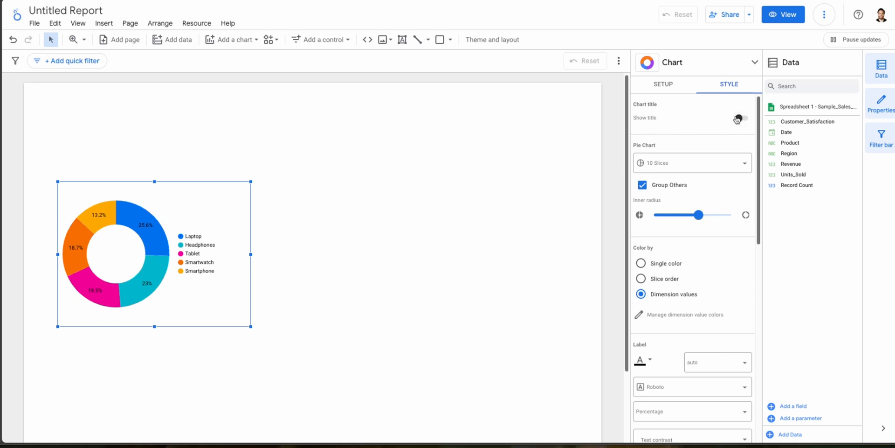
# Show the title 'Product by Units_Sold' above the donut and adjust its centre hole size
pyautogui.click(740, 119)
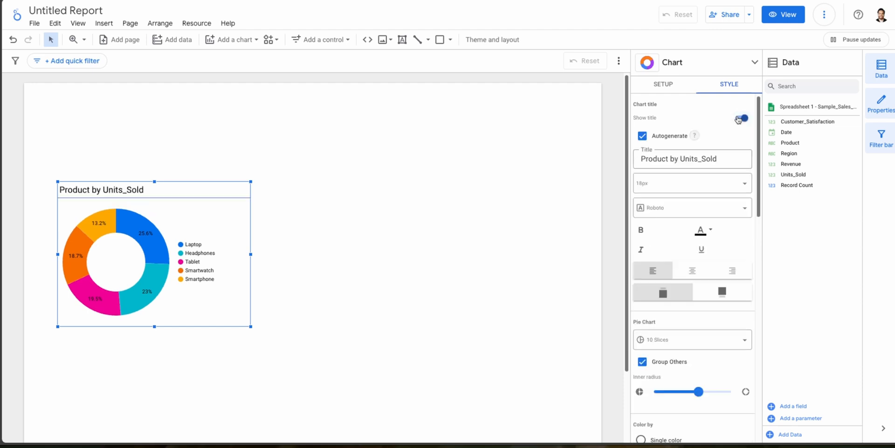
pyautogui.click(742, 119)
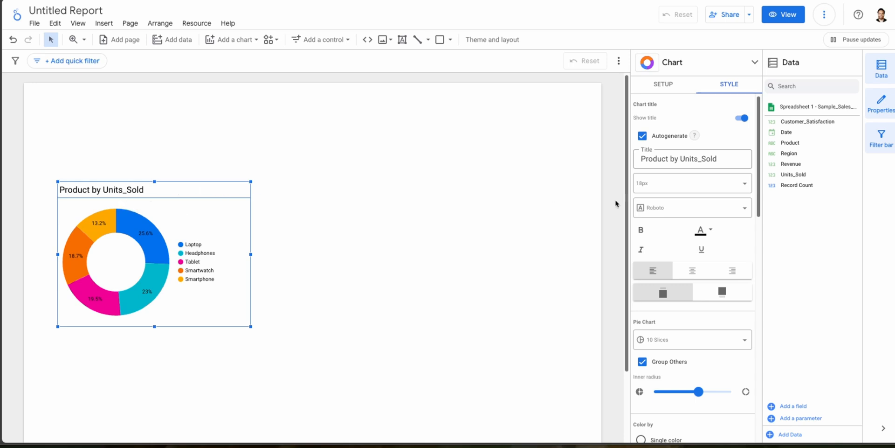
pyautogui.moveTo(725, 216)
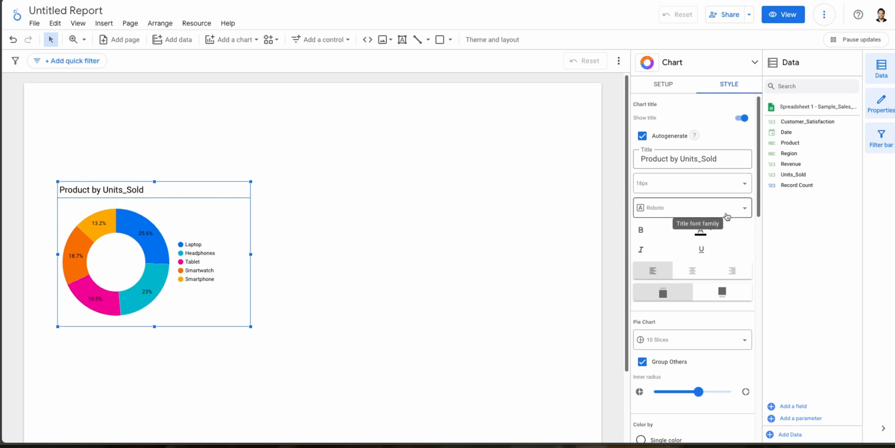
pyautogui.click(693, 207)
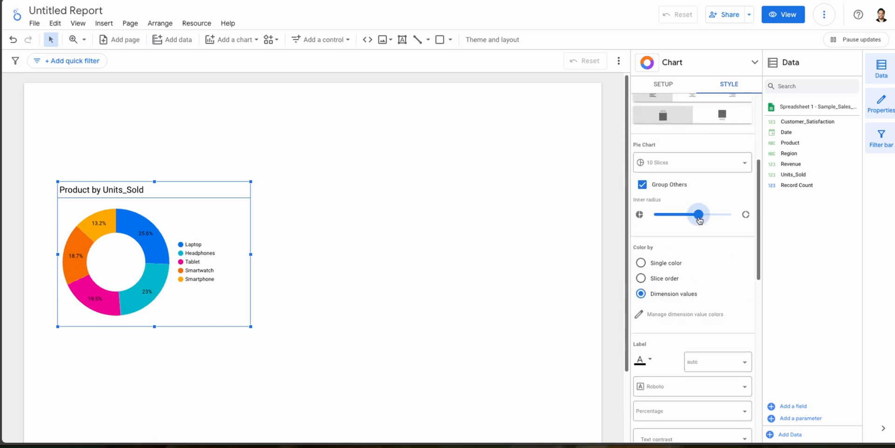
pyautogui.moveTo(698, 213); pyautogui.dragTo(702, 214)
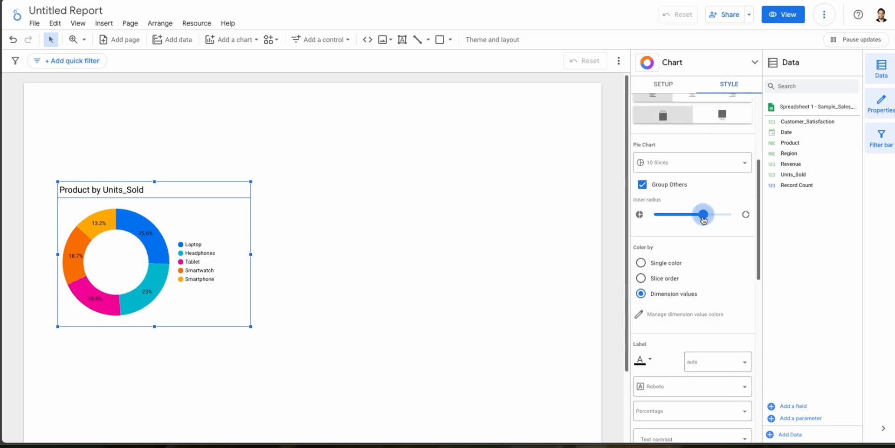
pyautogui.moveTo(703, 215); pyautogui.dragTo(694, 215)
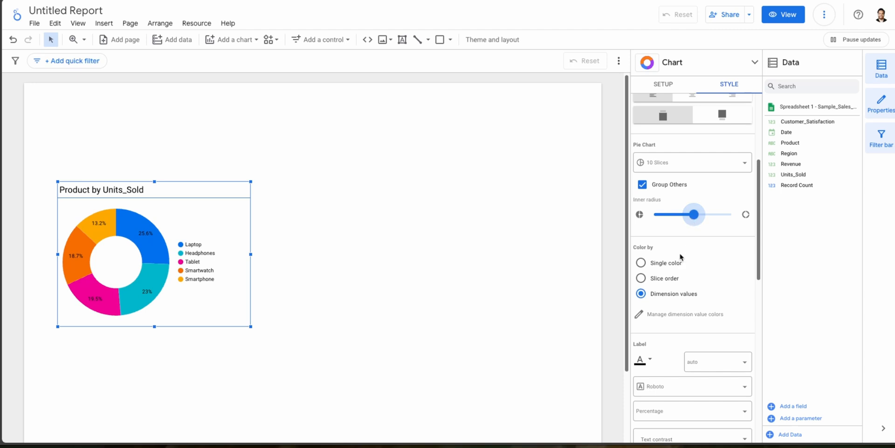
pyautogui.moveTo(678, 256)
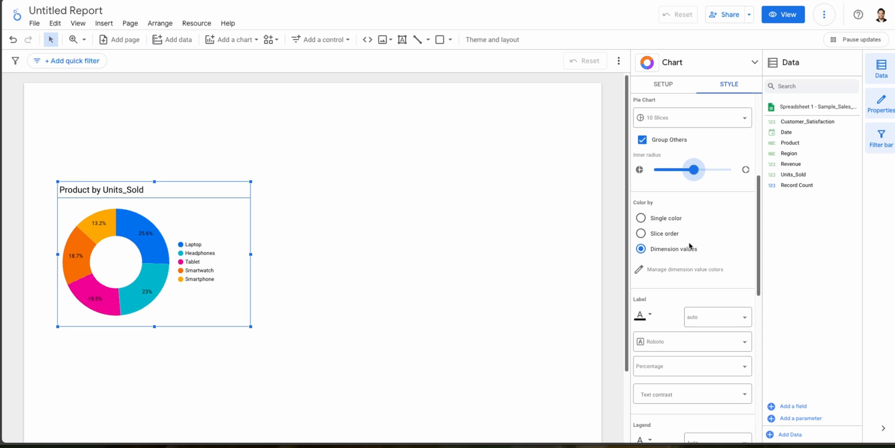
# Review the remaining style options and deselect the donut chart
pyautogui.scroll(-3)
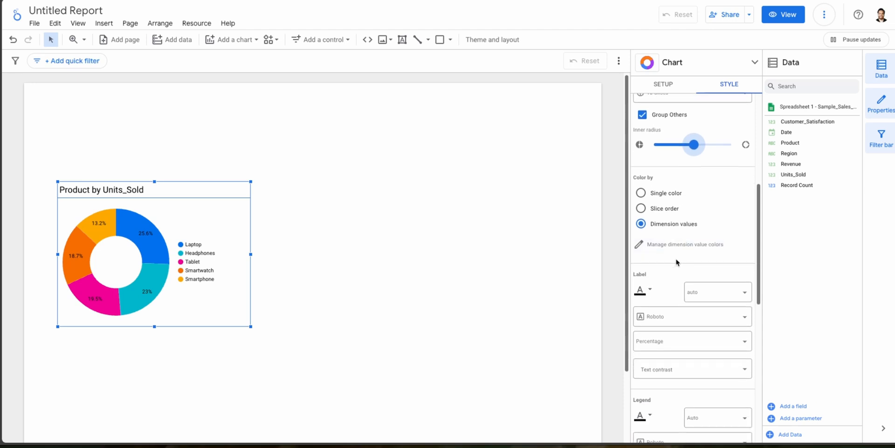
pyautogui.scroll(-3)
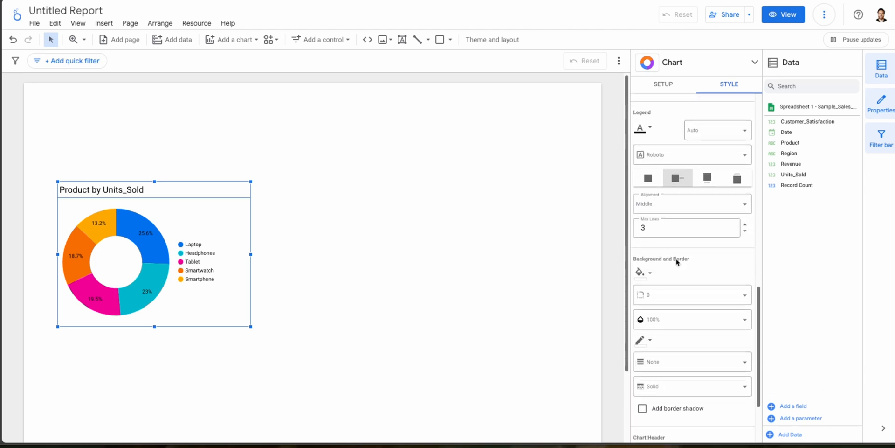
pyautogui.click(216, 124)
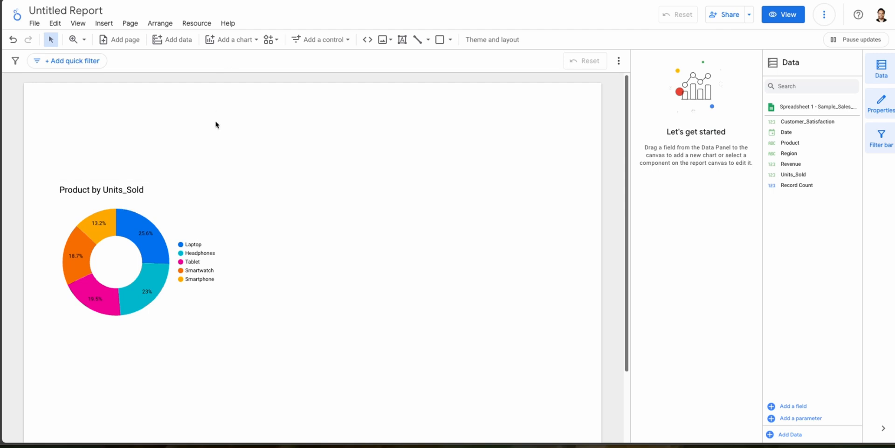
# Add a column chart of Units_Sold by Product beside the donut chart
pyautogui.click(232, 40)
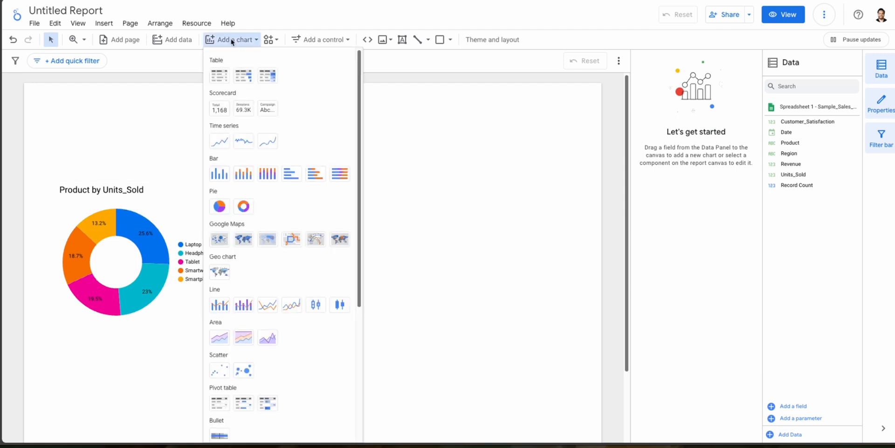
pyautogui.moveTo(218, 174)
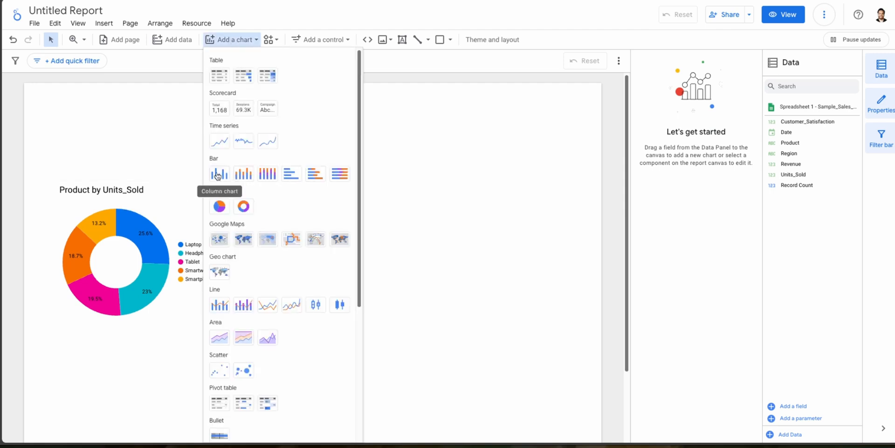
pyautogui.click(219, 173)
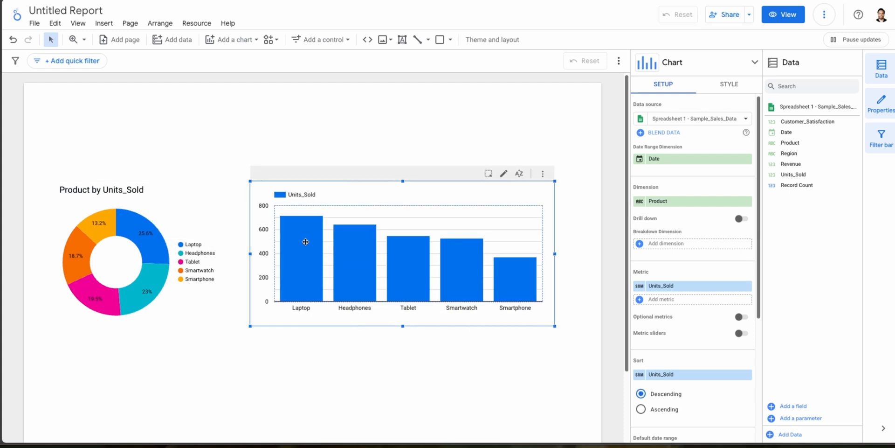
pyautogui.moveTo(517, 296)
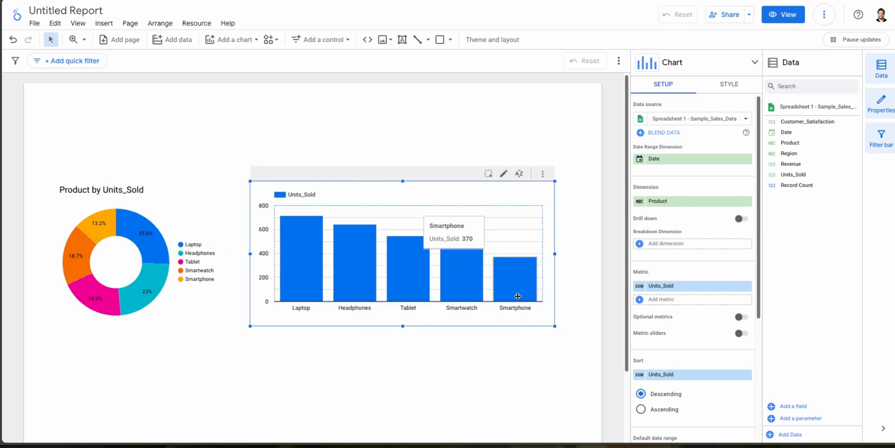
pyautogui.moveTo(699, 39)
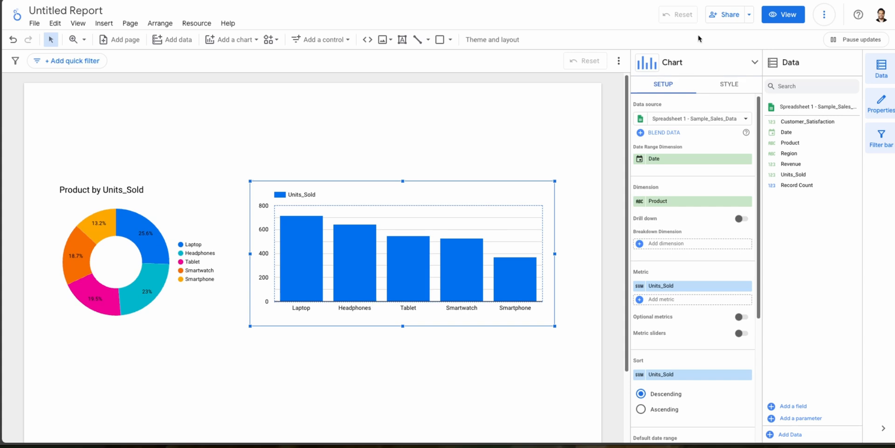
pyautogui.moveTo(681, 192)
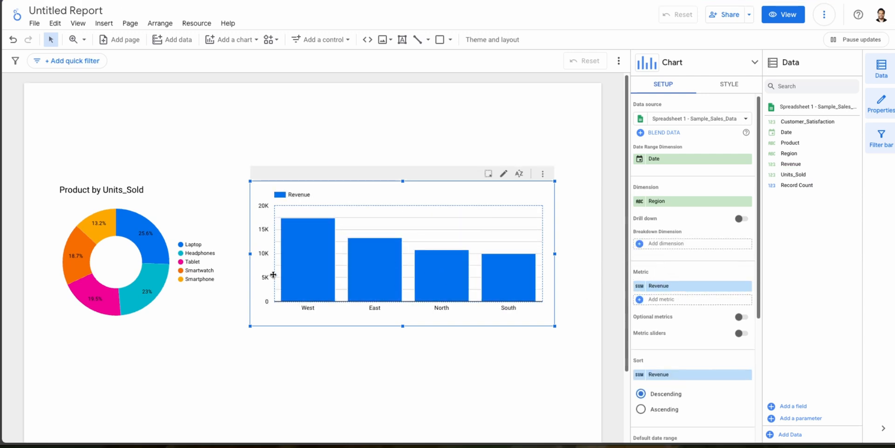
# Review the column chart's setup with Region as dimension and Revenue as metric
pyautogui.scroll(-3)
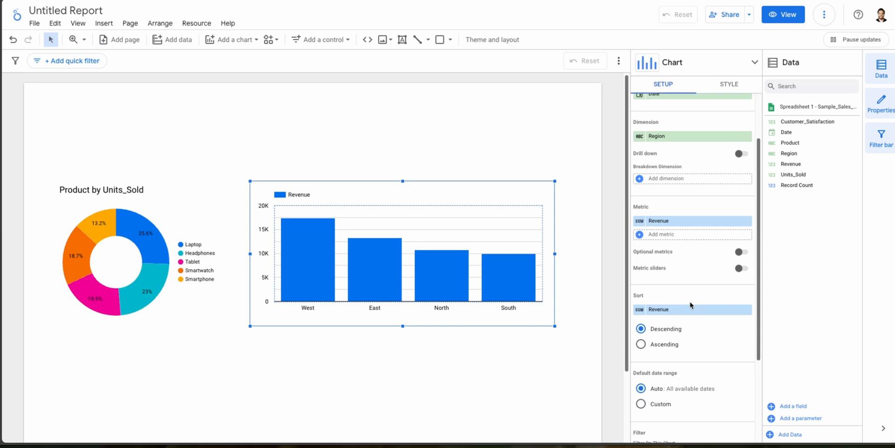
pyautogui.scroll(-3)
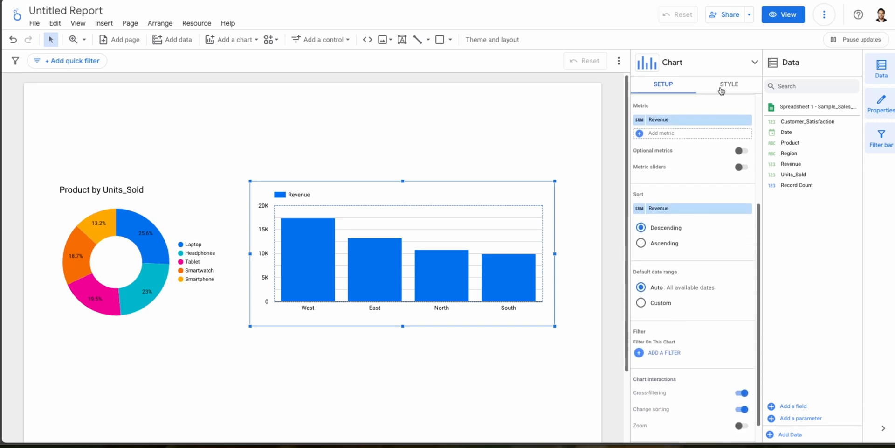
# Show data labels on the Revenue by Region bars and colour the bars pink
pyautogui.click(730, 84)
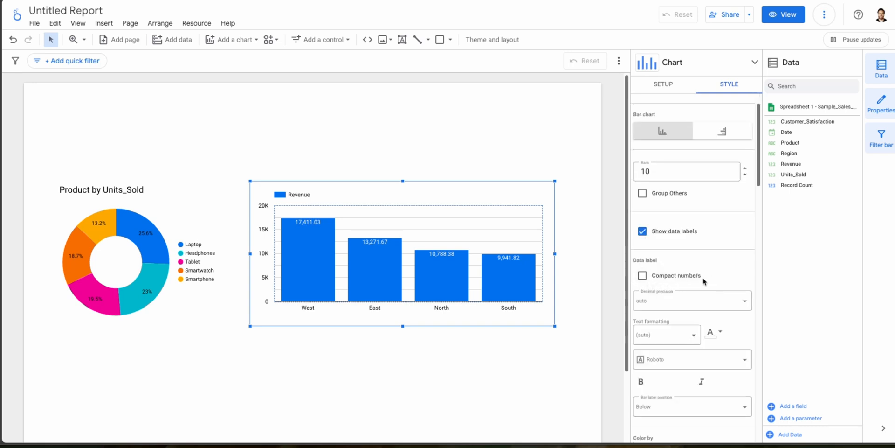
pyautogui.click(642, 274)
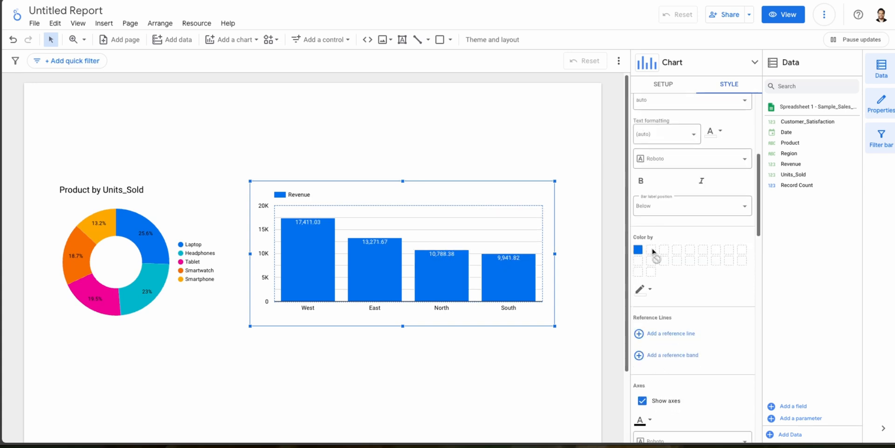
pyautogui.click(638, 249)
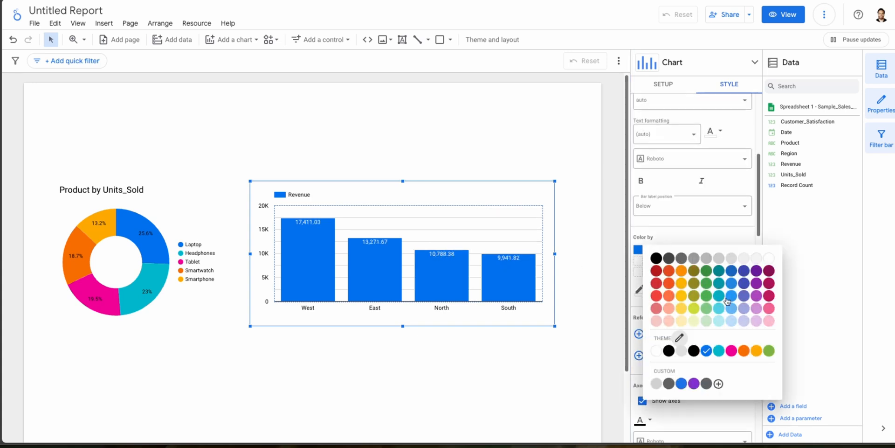
pyautogui.moveTo(769, 309)
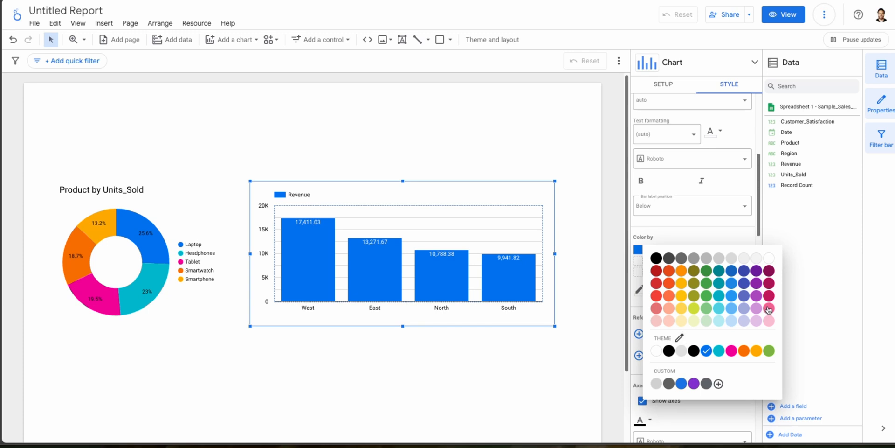
pyautogui.click(769, 308)
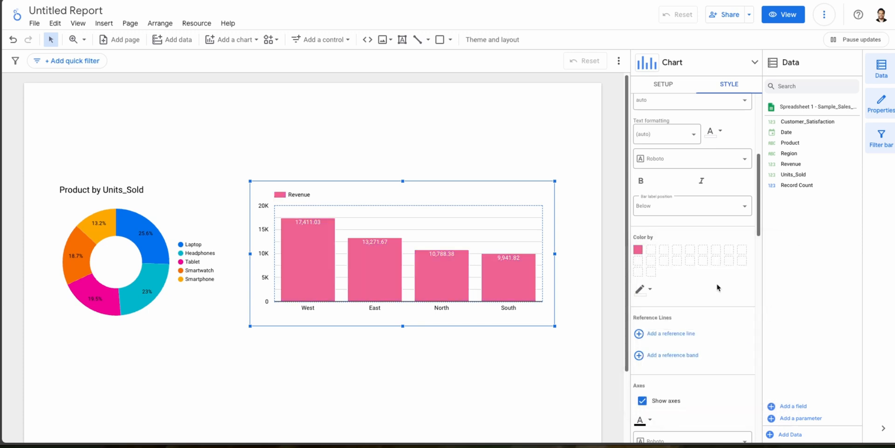
pyautogui.scroll(-3)
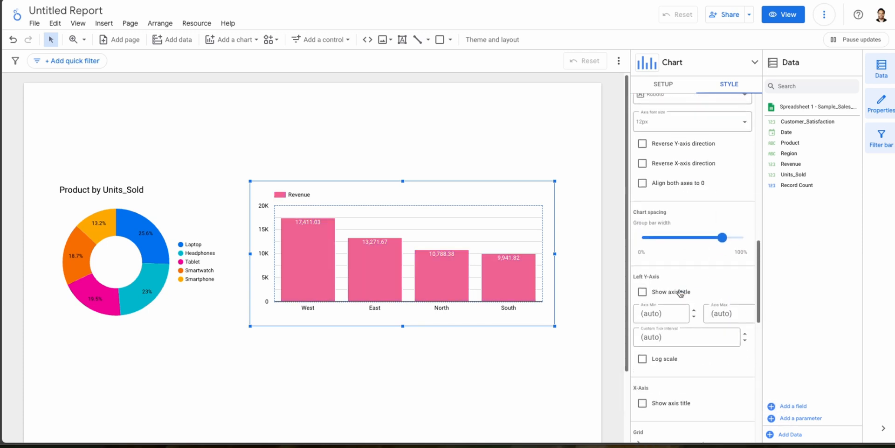
pyautogui.scroll(-3)
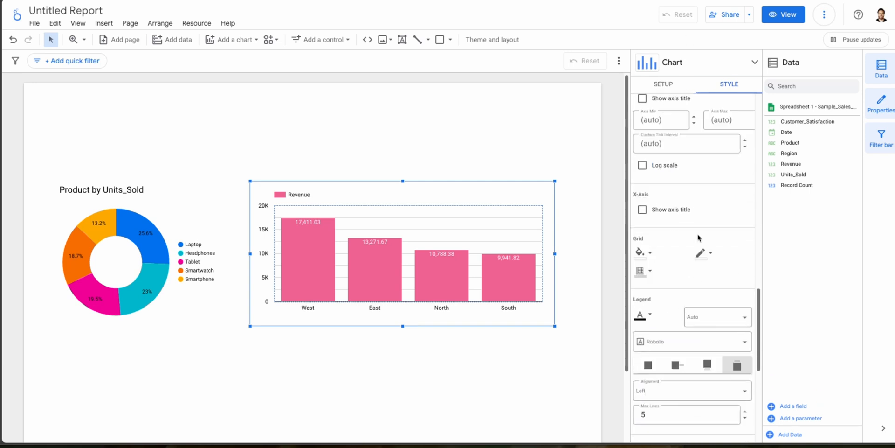
pyautogui.click(663, 84)
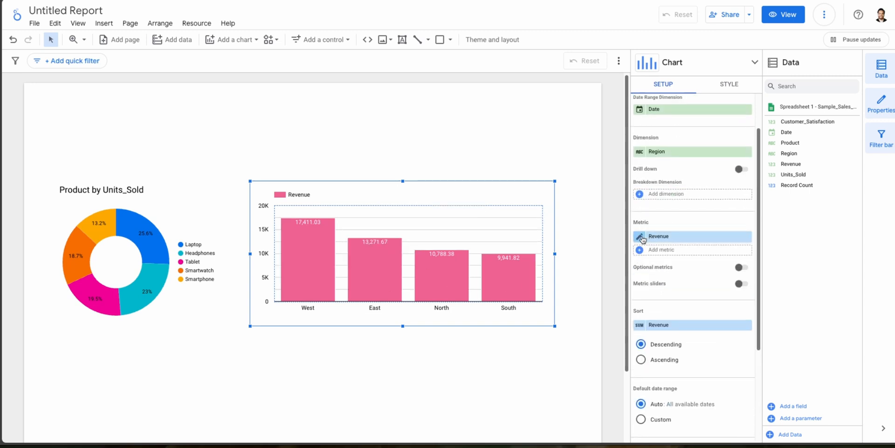
# Format the column chart's Revenue metric as Currency (USD) and enlarge the chart beside the donut
pyautogui.click(658, 236)
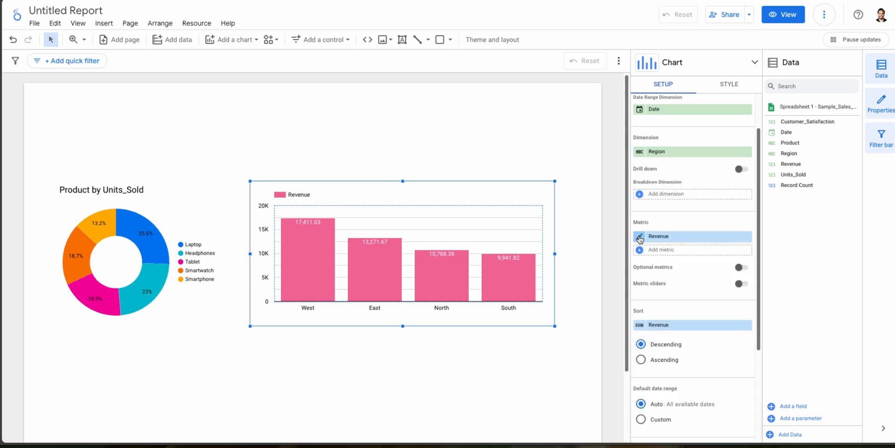
pyautogui.click(657, 236)
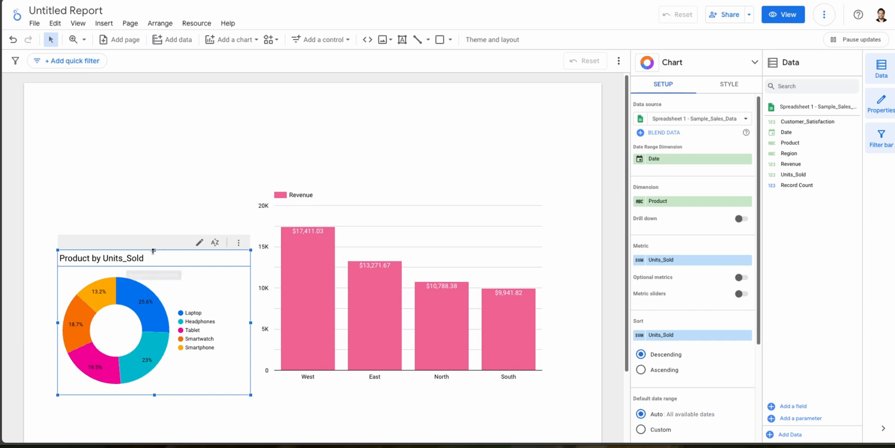
pyautogui.click(342, 172)
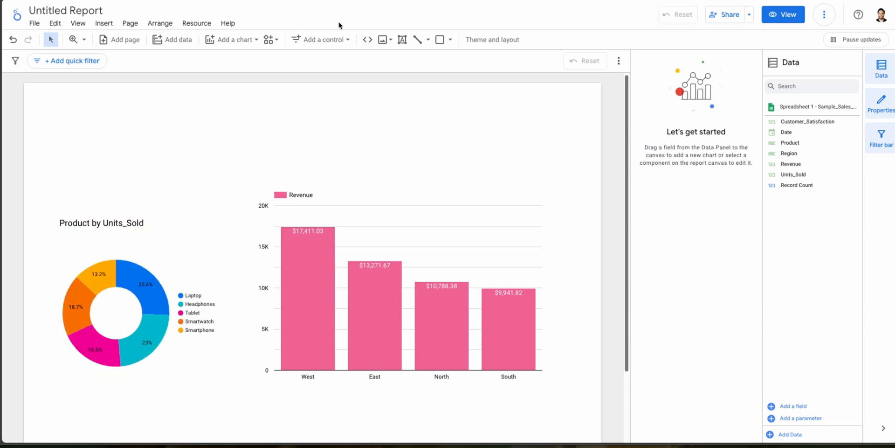
# Insert a Scorecard above the donut with Revenue as Currency, showing $51,412.90
pyautogui.click(232, 39)
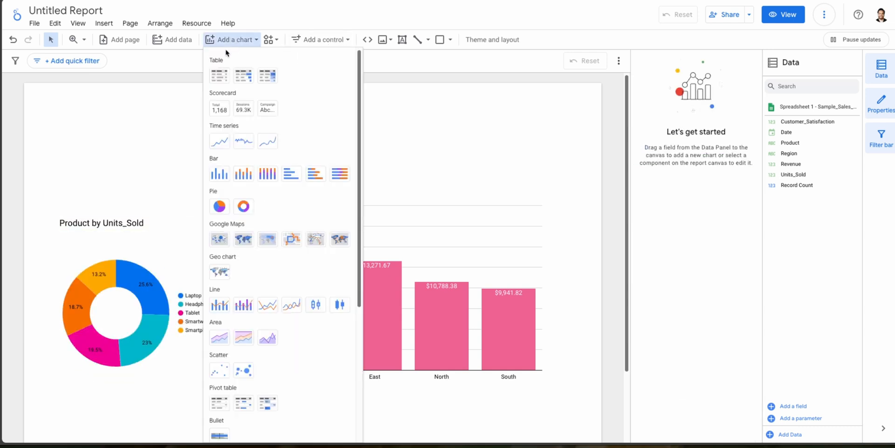
pyautogui.click(218, 108)
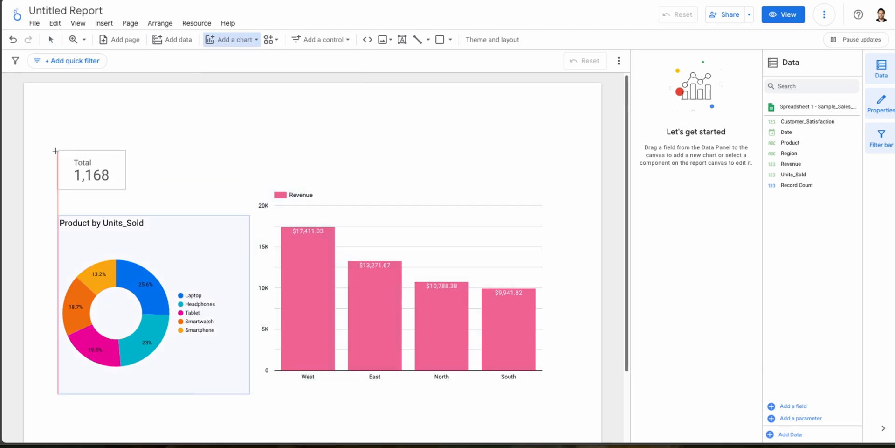
pyautogui.click(92, 170)
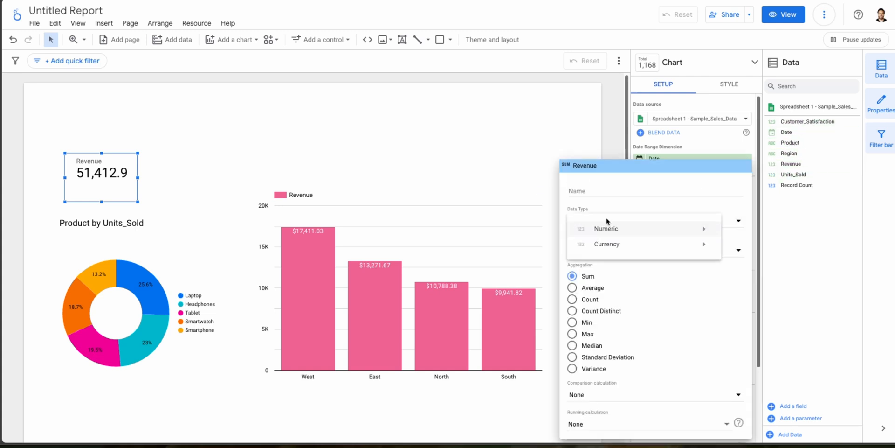
pyautogui.click(606, 243)
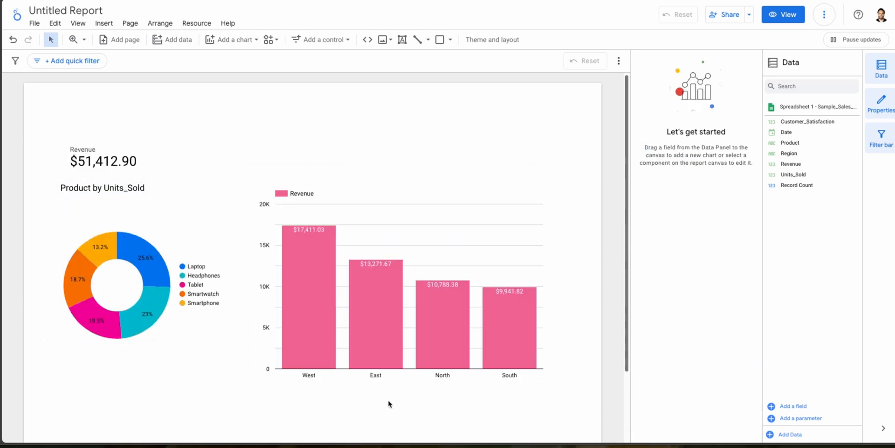
pyautogui.click(400, 285)
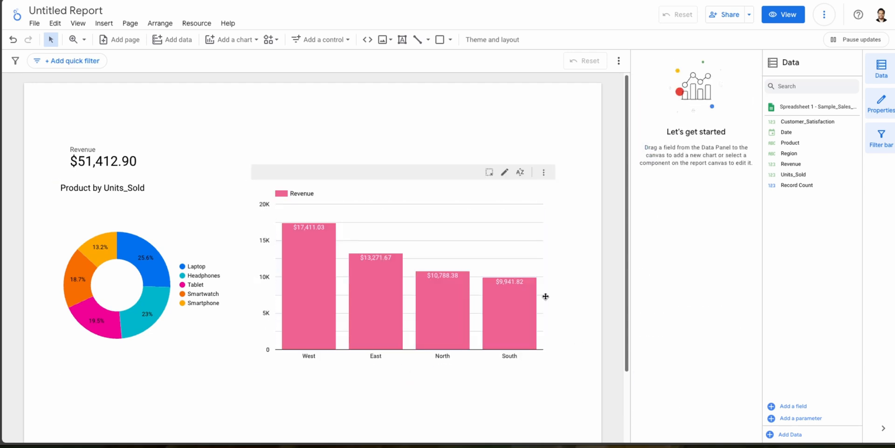
pyautogui.click(400, 274)
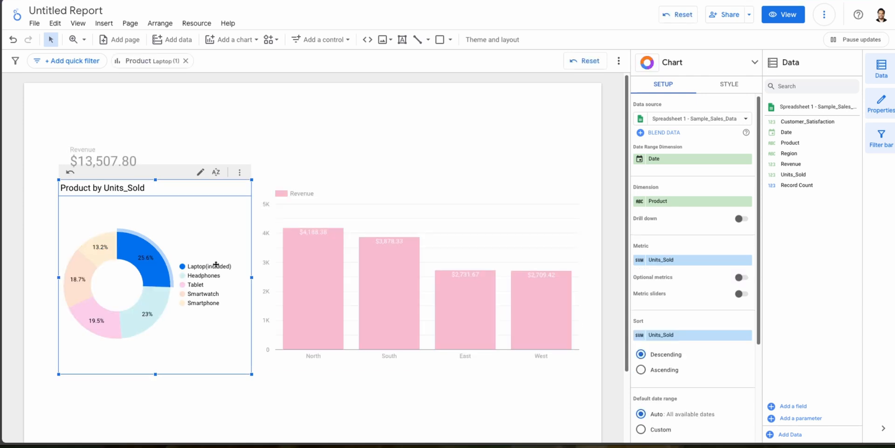
pyautogui.moveTo(318, 287)
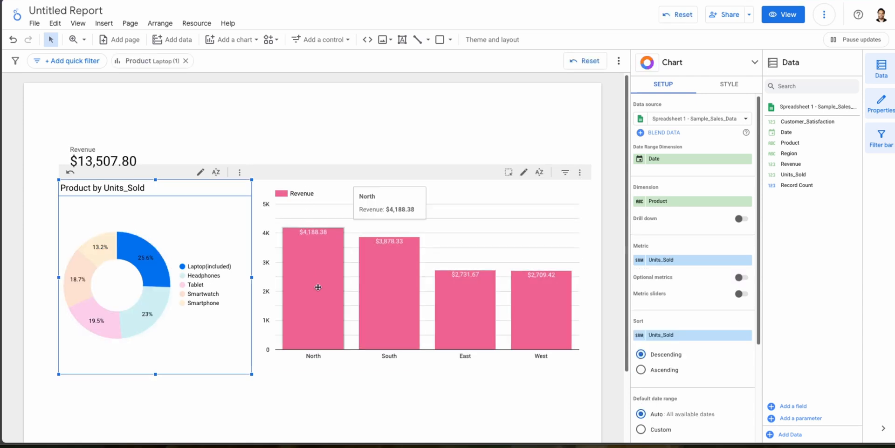
pyautogui.moveTo(388, 309)
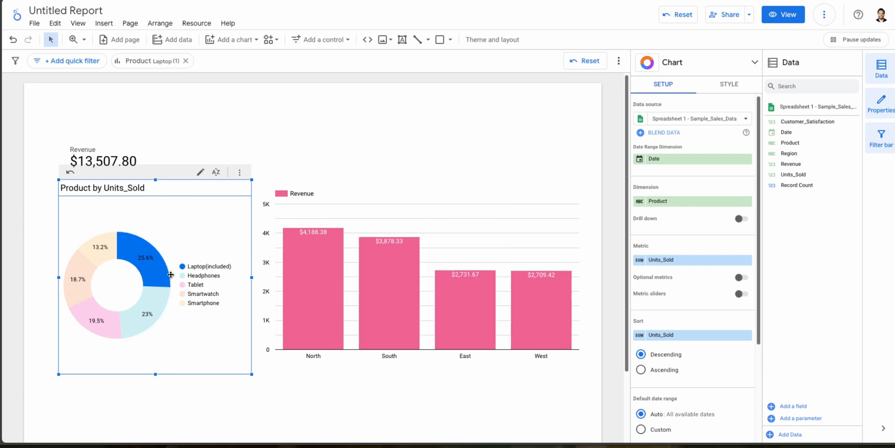
pyautogui.click(185, 61)
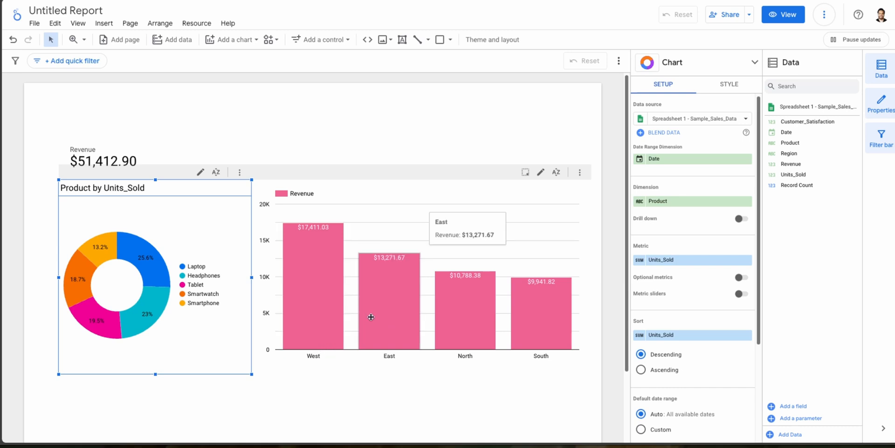
pyautogui.moveTo(399, 309)
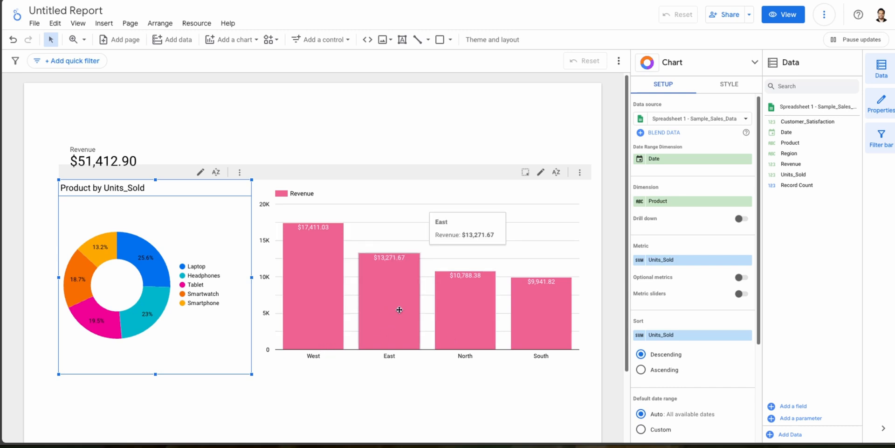
pyautogui.moveTo(465, 325)
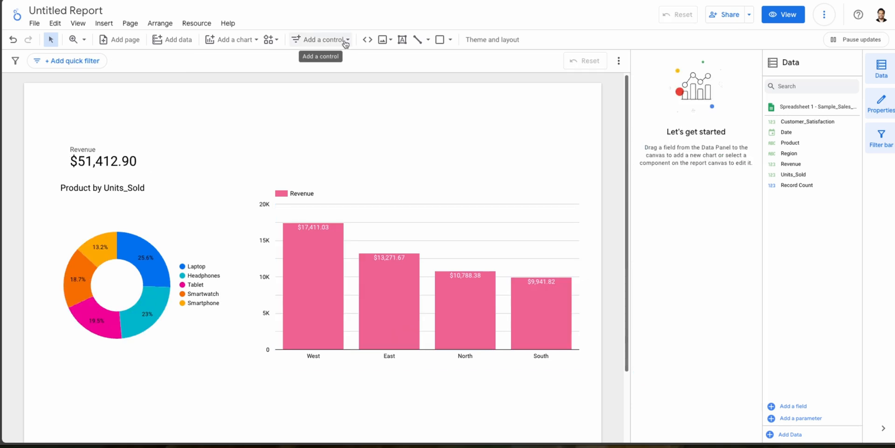
# Place a Date range control at the top right and check its calendar shows Auto date range
pyautogui.click(320, 39)
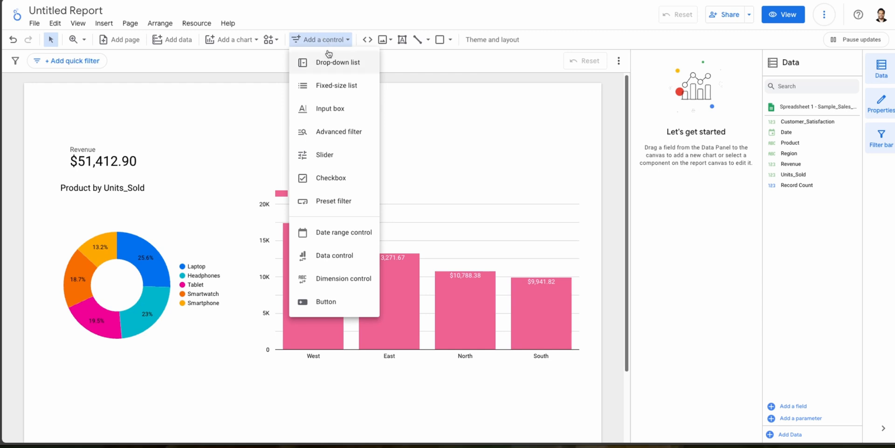
pyautogui.moveTo(344, 204)
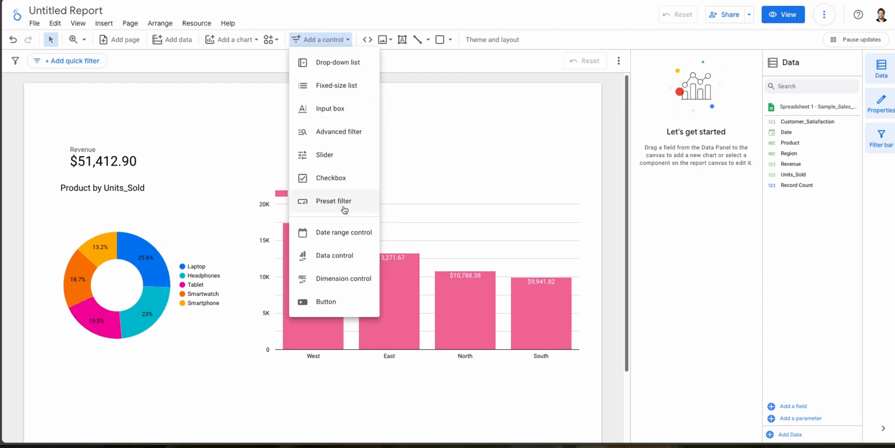
pyautogui.moveTo(346, 265)
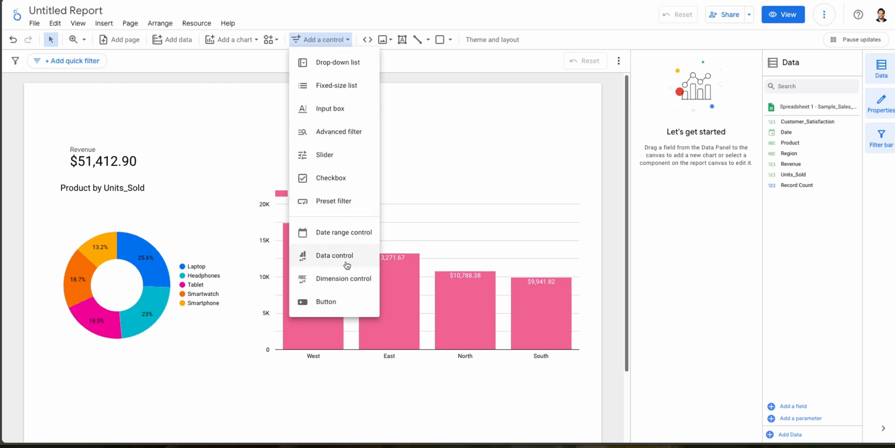
pyautogui.moveTo(343, 232)
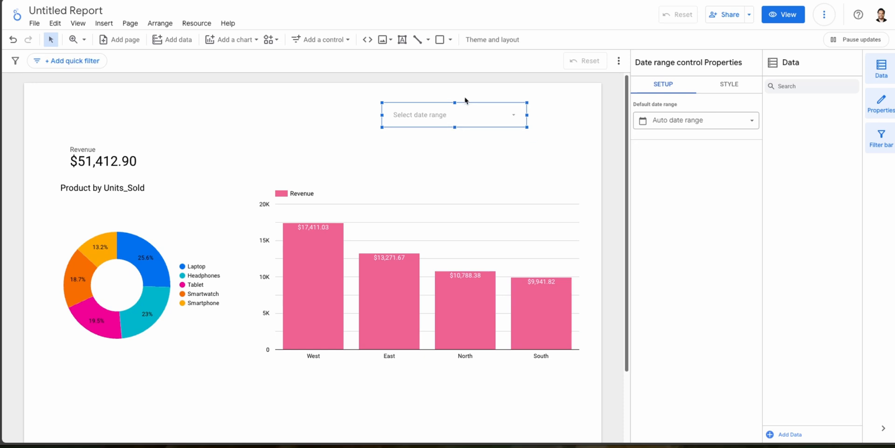
pyautogui.moveTo(512, 118)
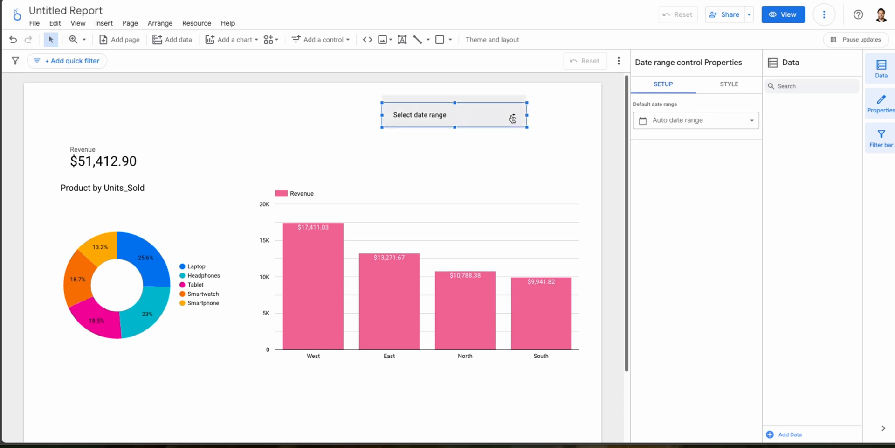
pyautogui.click(454, 113)
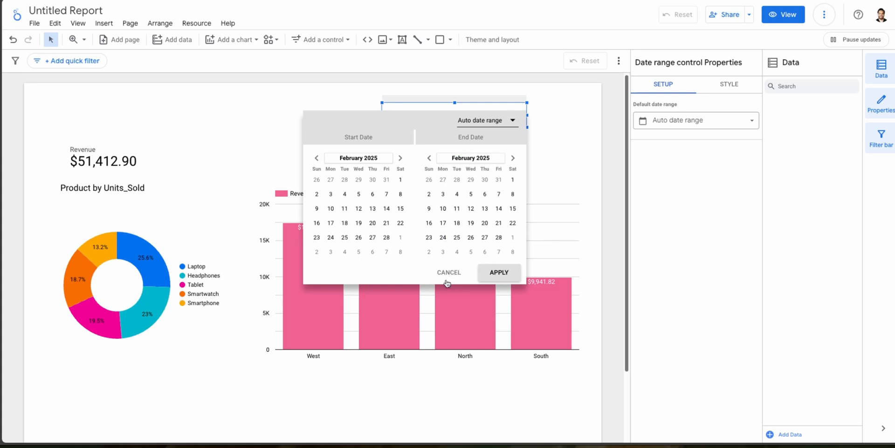
pyautogui.moveTo(449, 277)
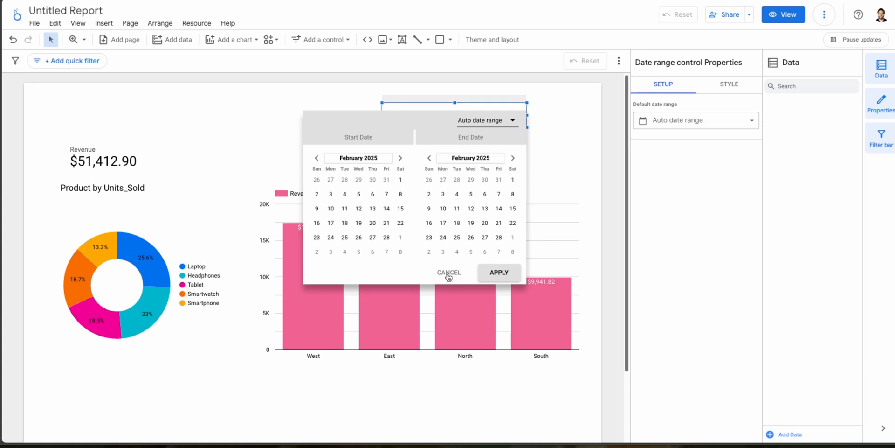
pyautogui.click(448, 272)
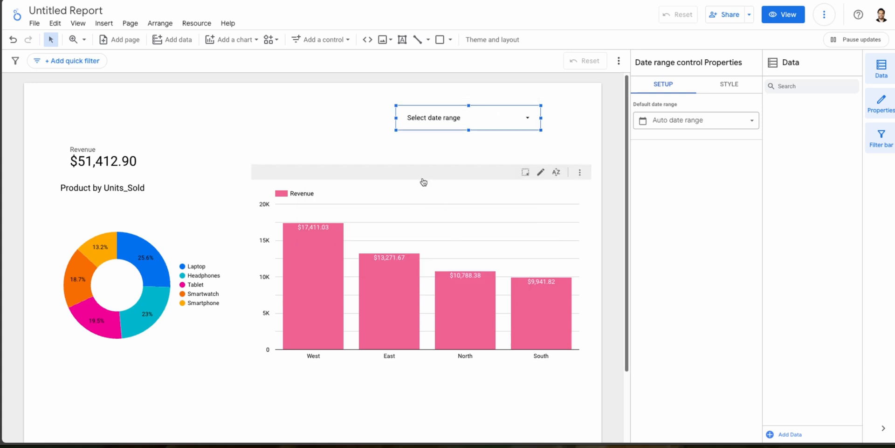
pyautogui.click(423, 182)
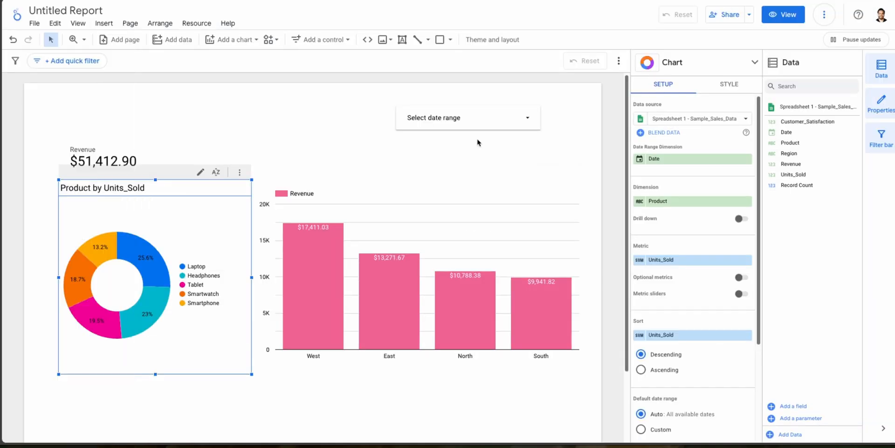
pyautogui.click(467, 118)
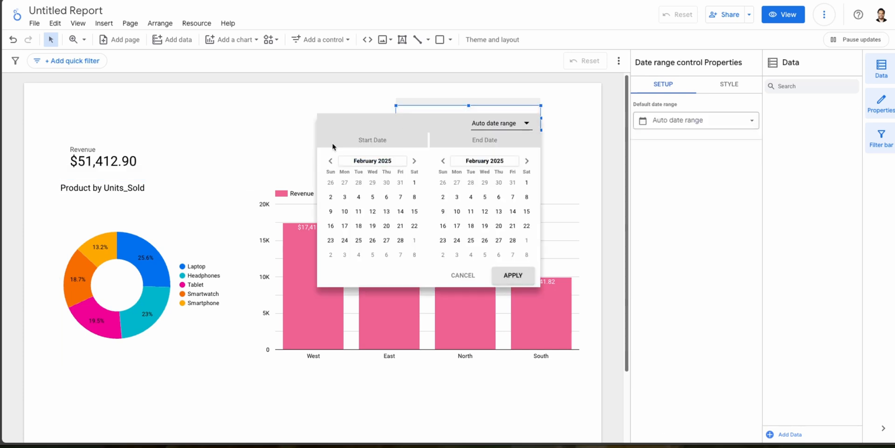
pyautogui.moveTo(596, 163)
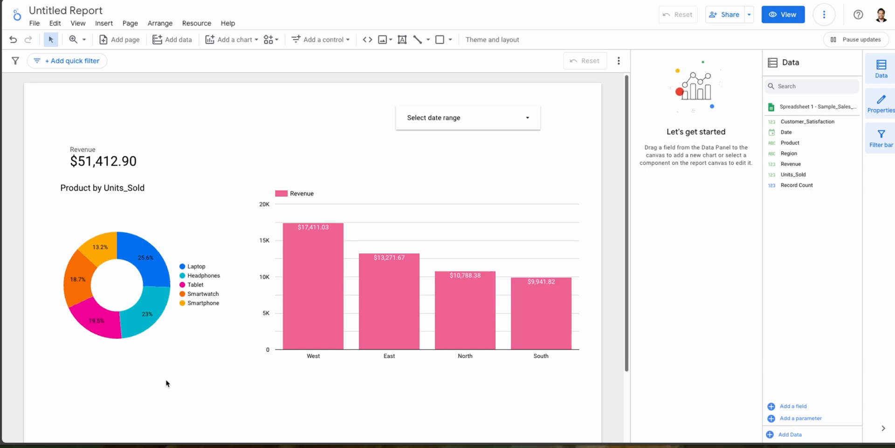
pyautogui.moveTo(126, 174)
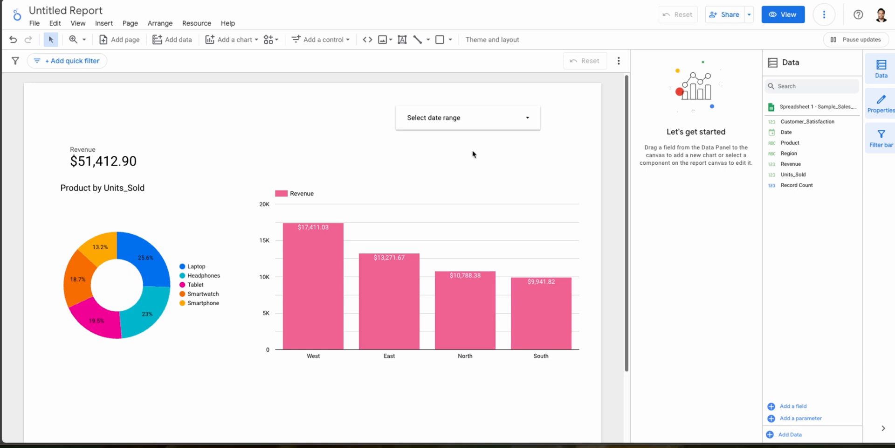
pyautogui.click(729, 14)
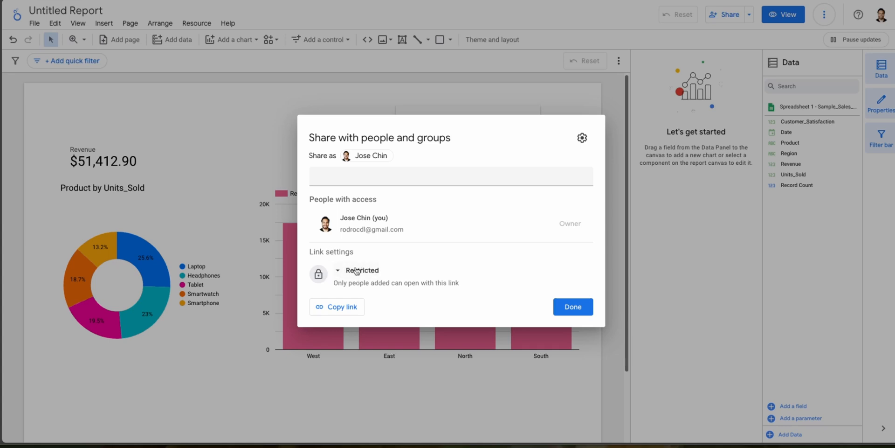
pyautogui.click(450, 177)
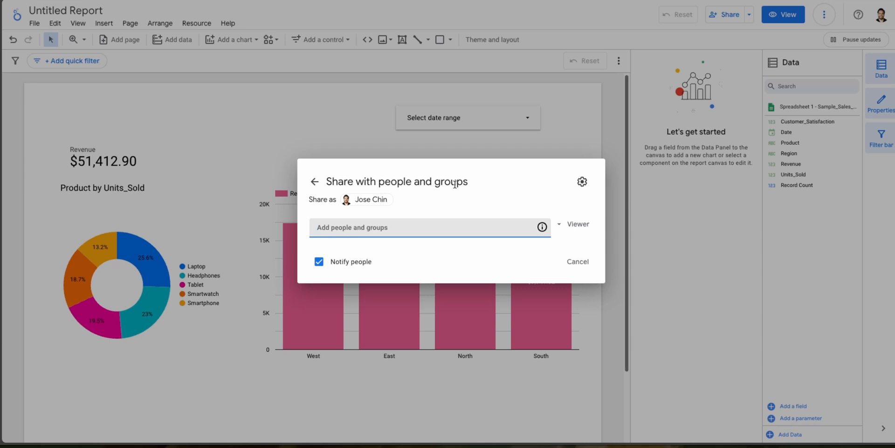
pyautogui.write('john@smith.com')
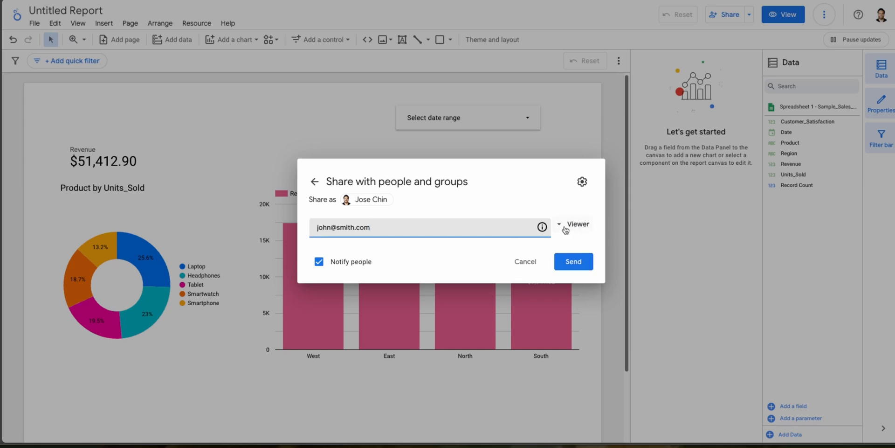
pyautogui.click(573, 223)
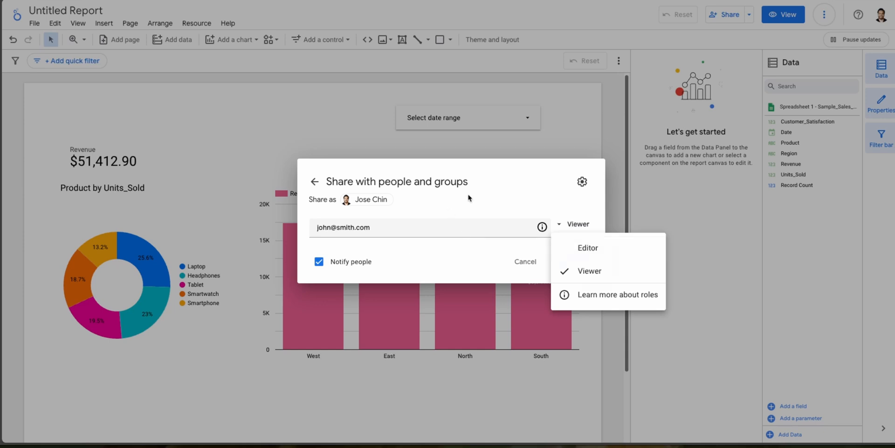
pyautogui.click(590, 271)
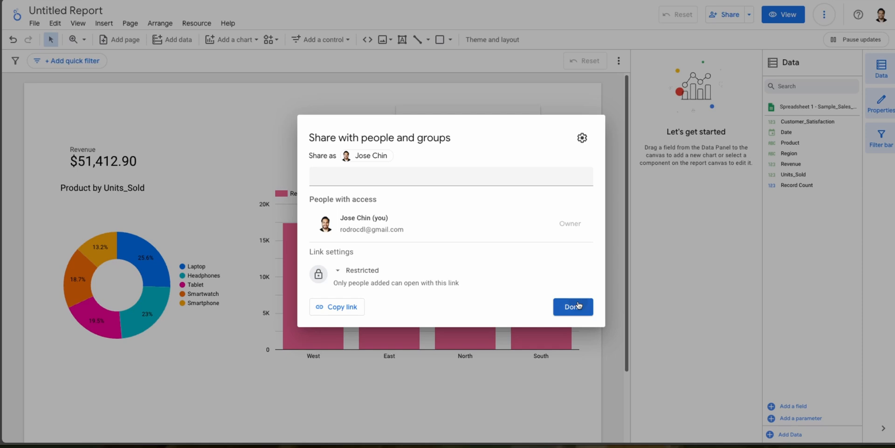
pyautogui.click(572, 307)
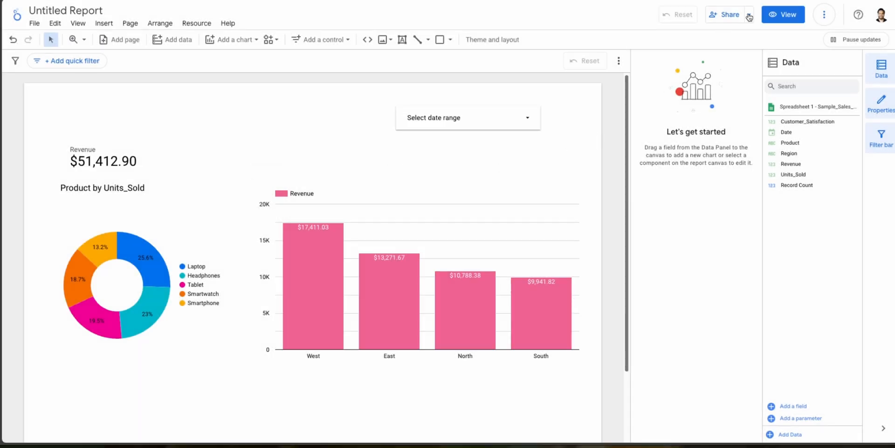
# Switch the report to View mode, toggling Edit briefly, to see it as viewers will
pyautogui.click(783, 14)
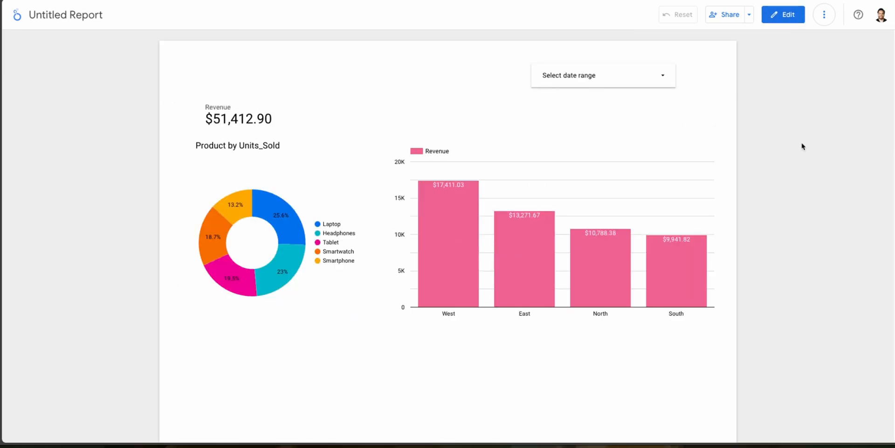
pyautogui.moveTo(783, 14)
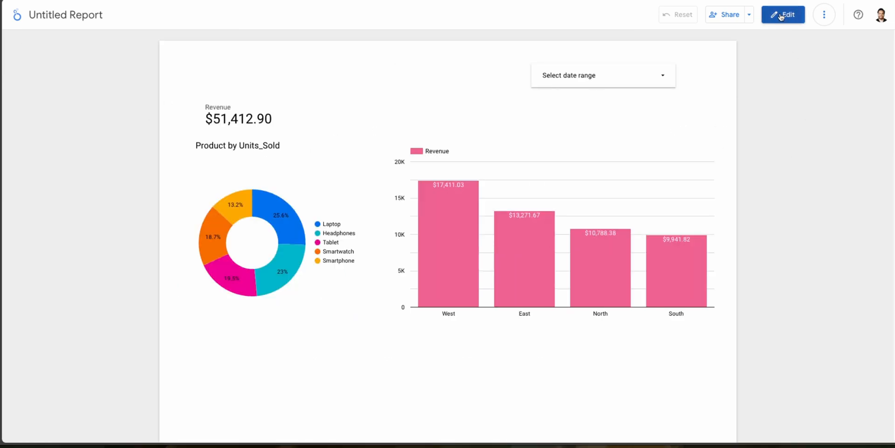
pyautogui.click(782, 14)
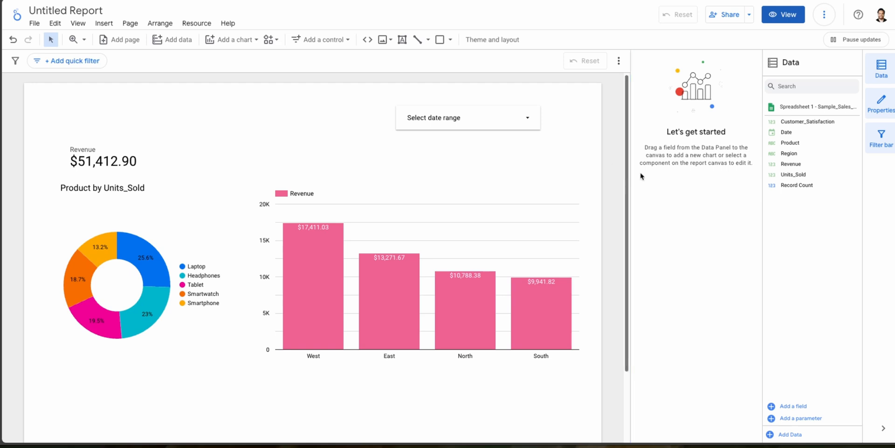
pyautogui.click(782, 14)
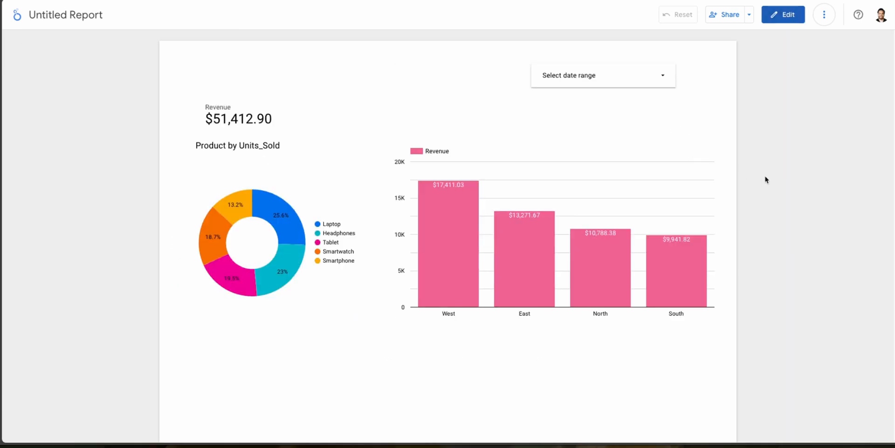
pyautogui.moveTo(88, 258)
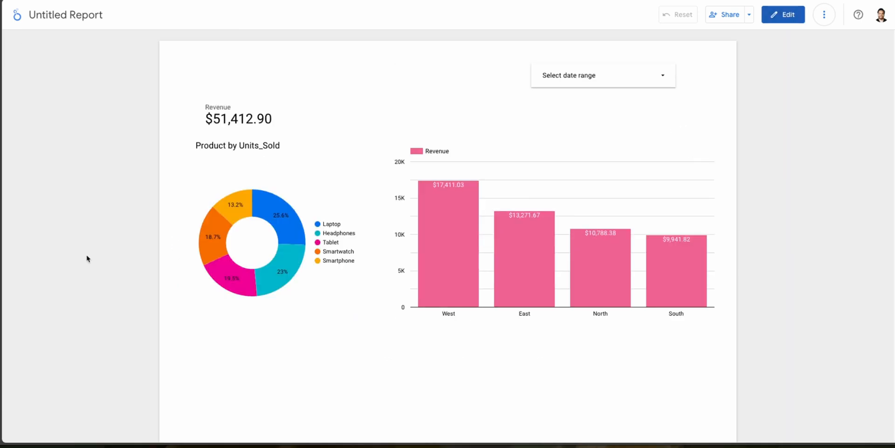
pyautogui.moveTo(88, 236)
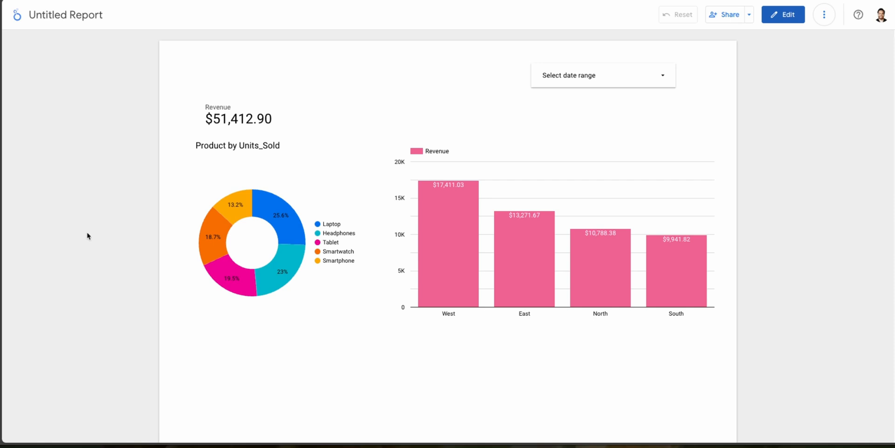
pyautogui.moveTo(97, 252)
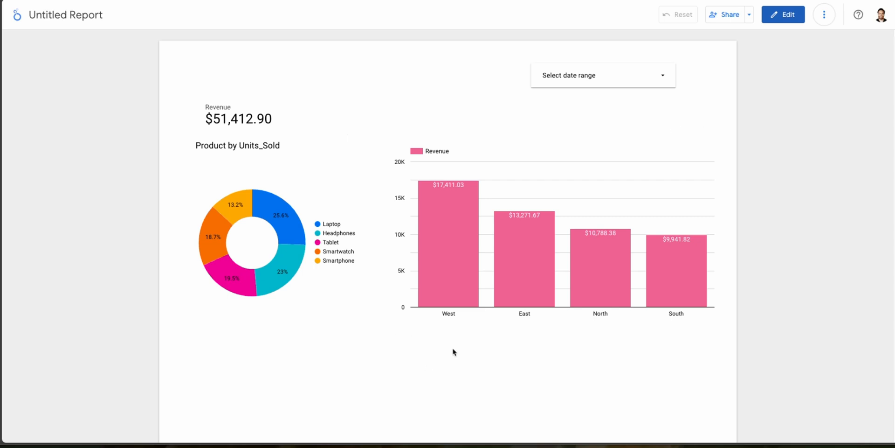
pyautogui.moveTo(453, 342)
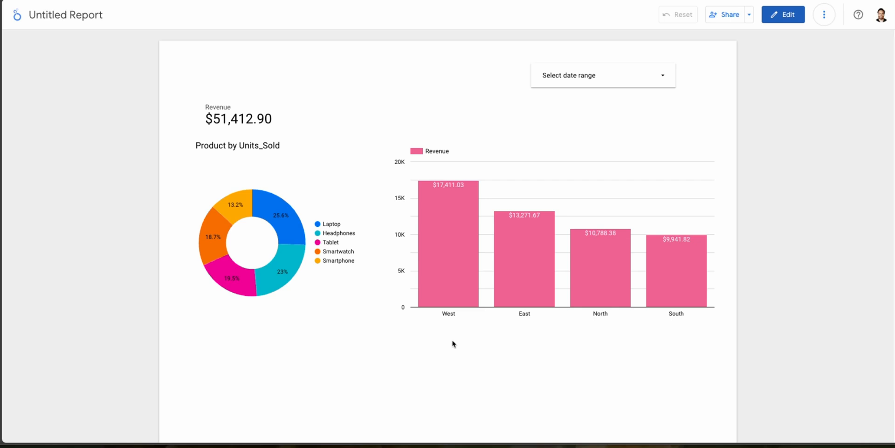
pyautogui.moveTo(216, 233)
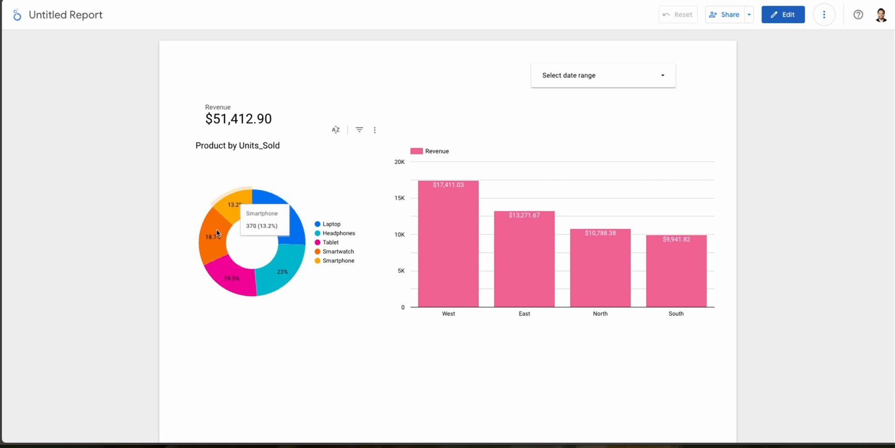
pyautogui.moveTo(276, 371)
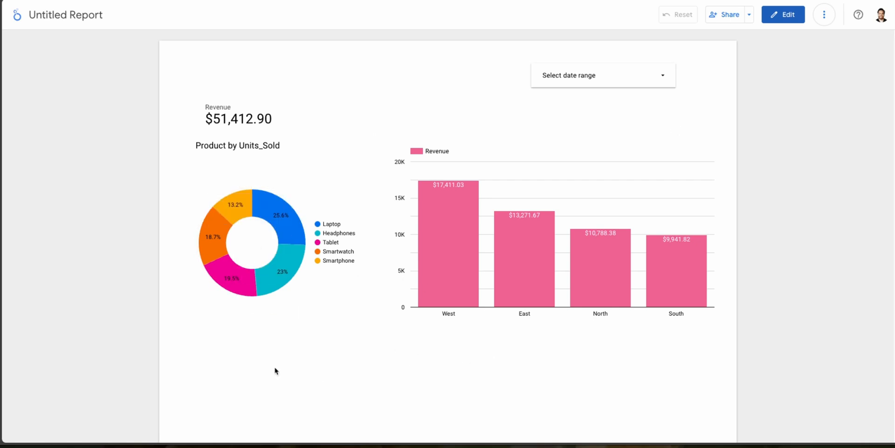